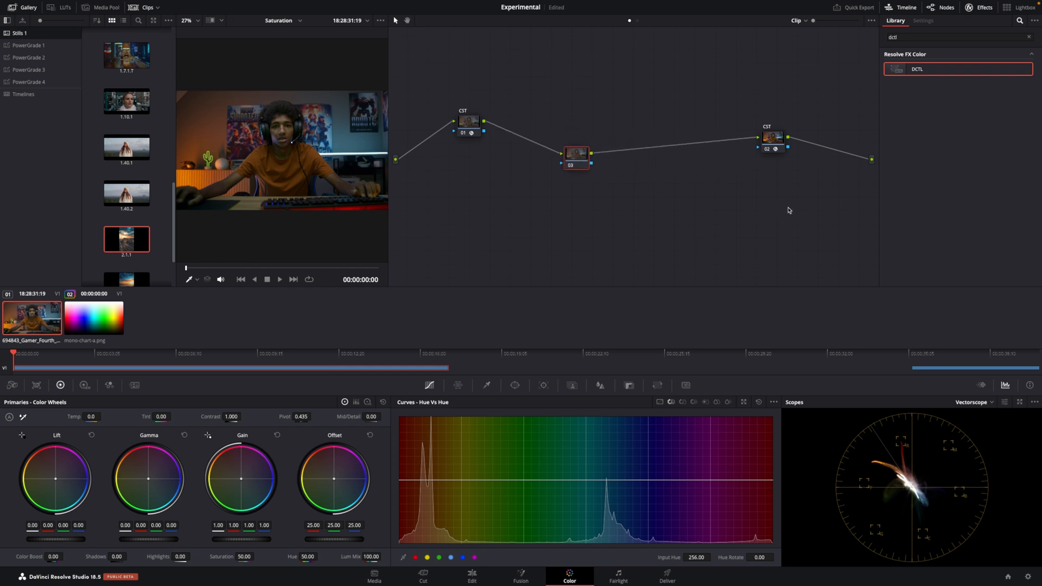
Inspect the output transform node and project settings without changing anything
click(922, 19)
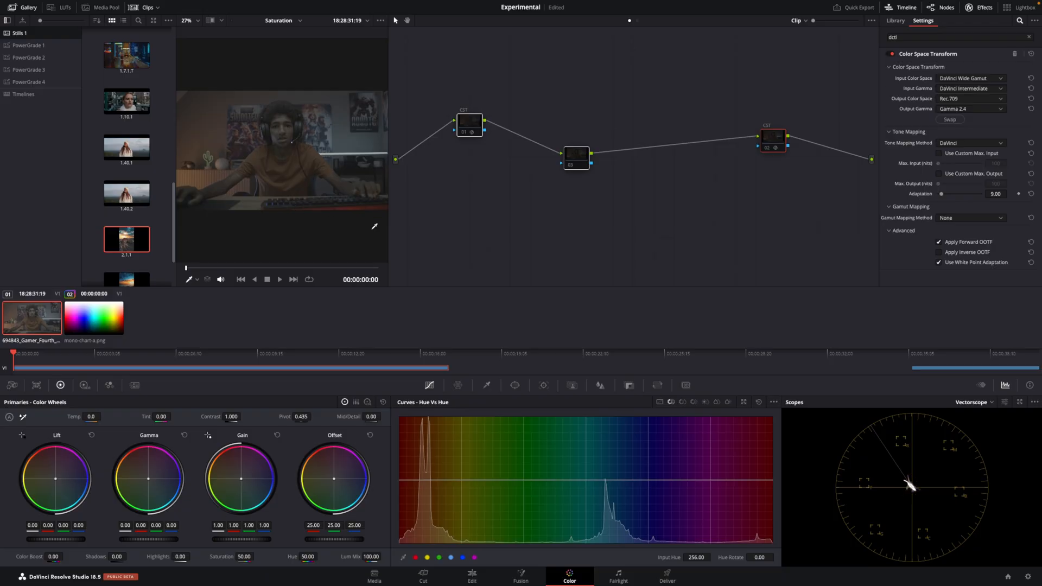
click(357, 268)
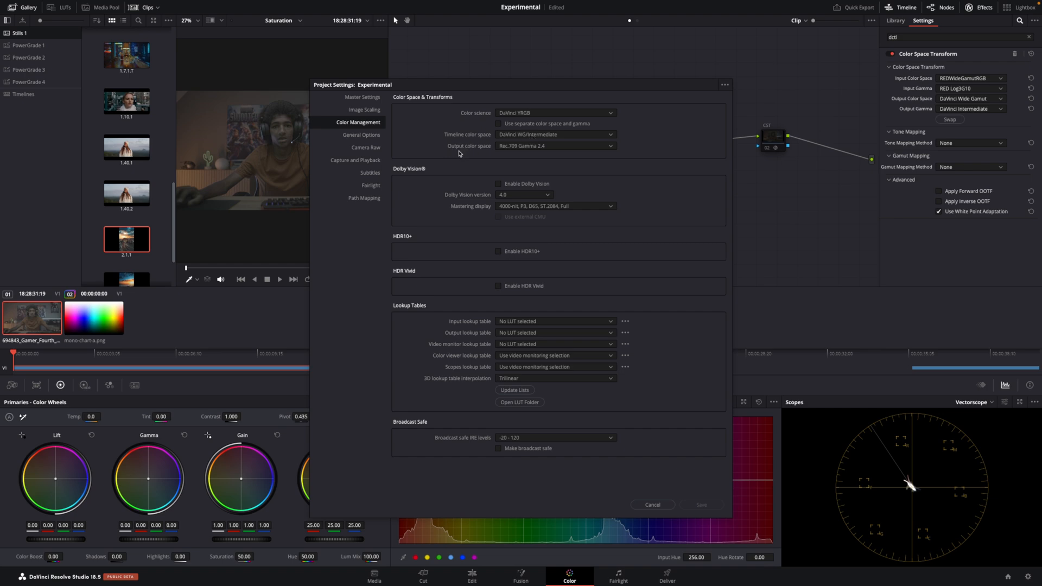
mouse_move(491, 145)
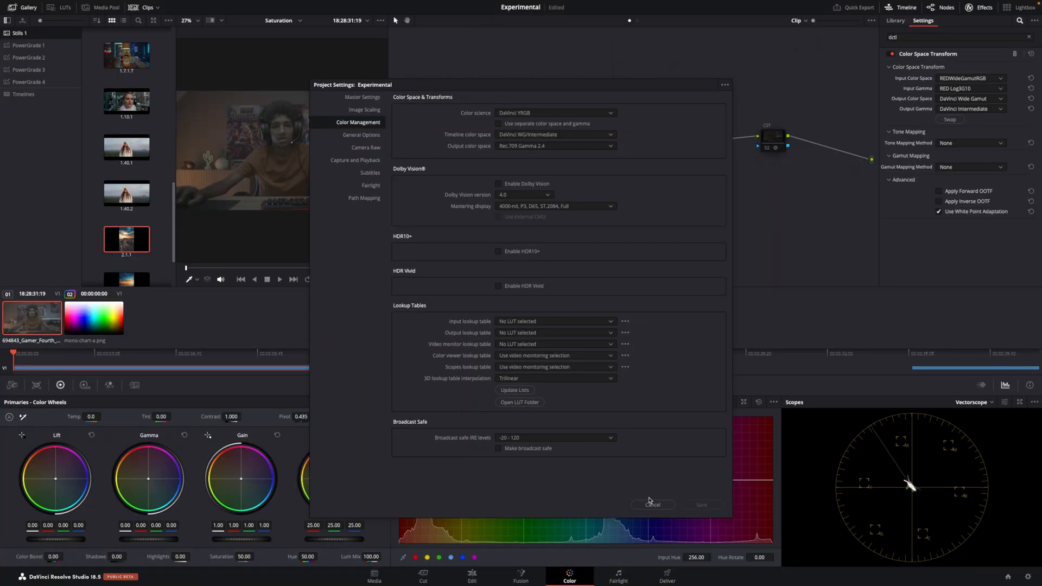
click(653, 504)
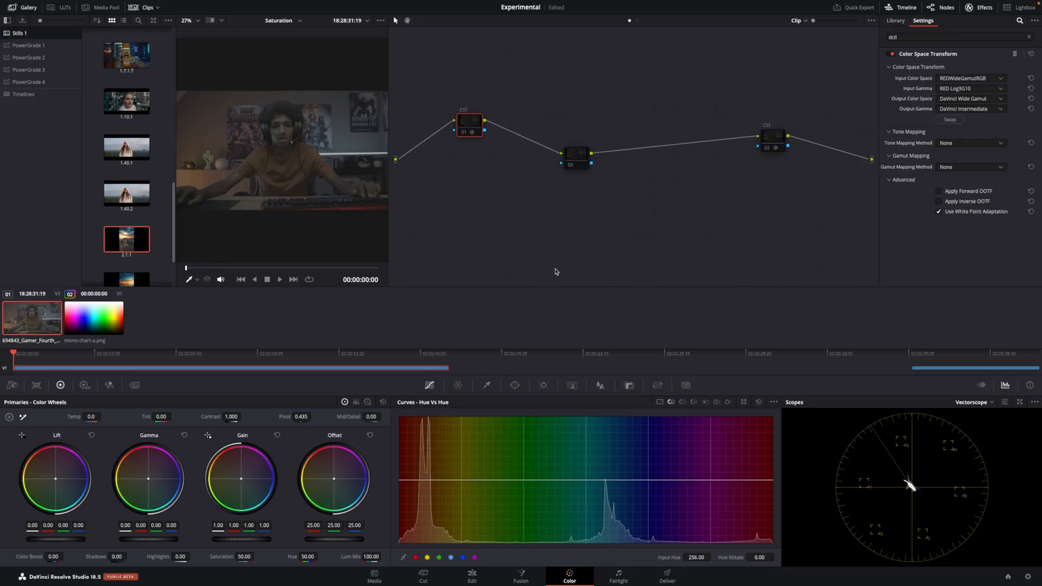
mouse_move(477, 190)
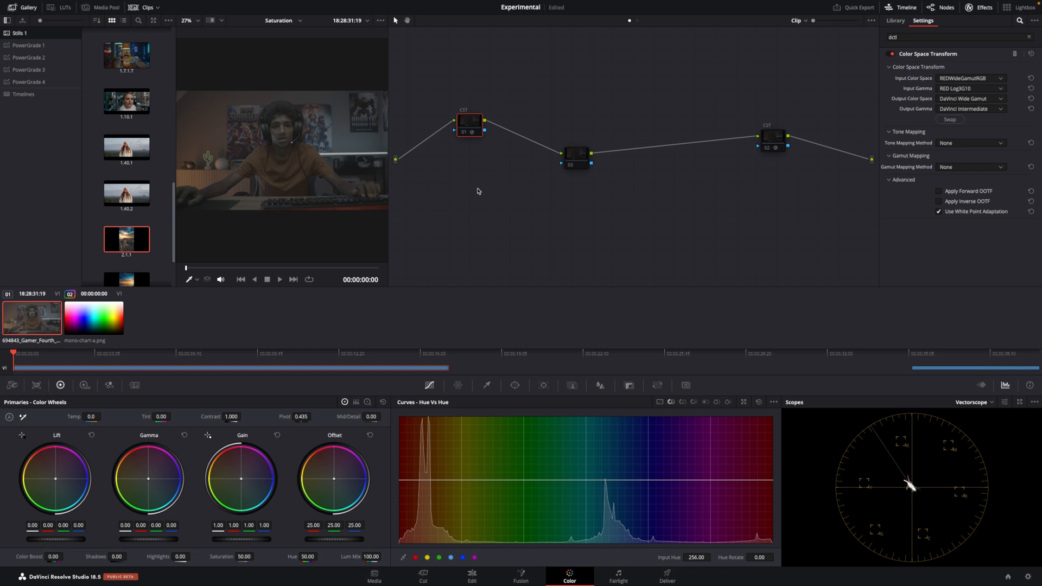
mouse_move(555, 93)
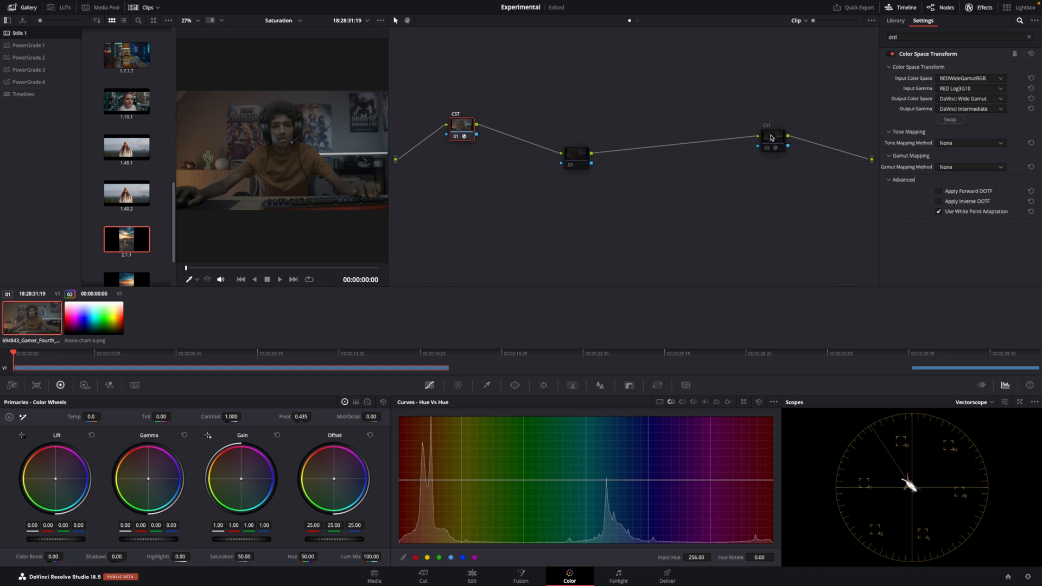
click(773, 137)
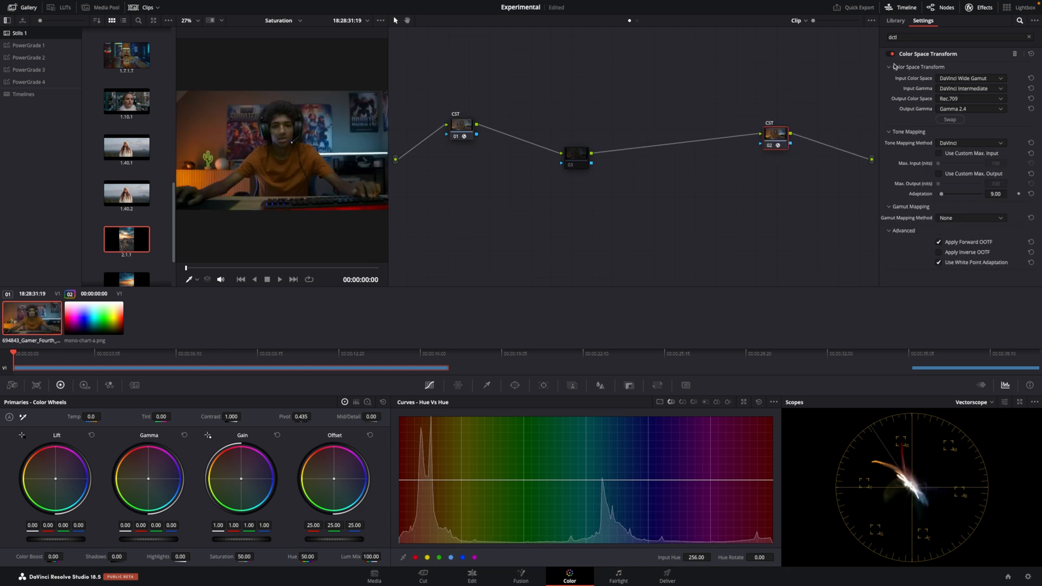
click(896, 19)
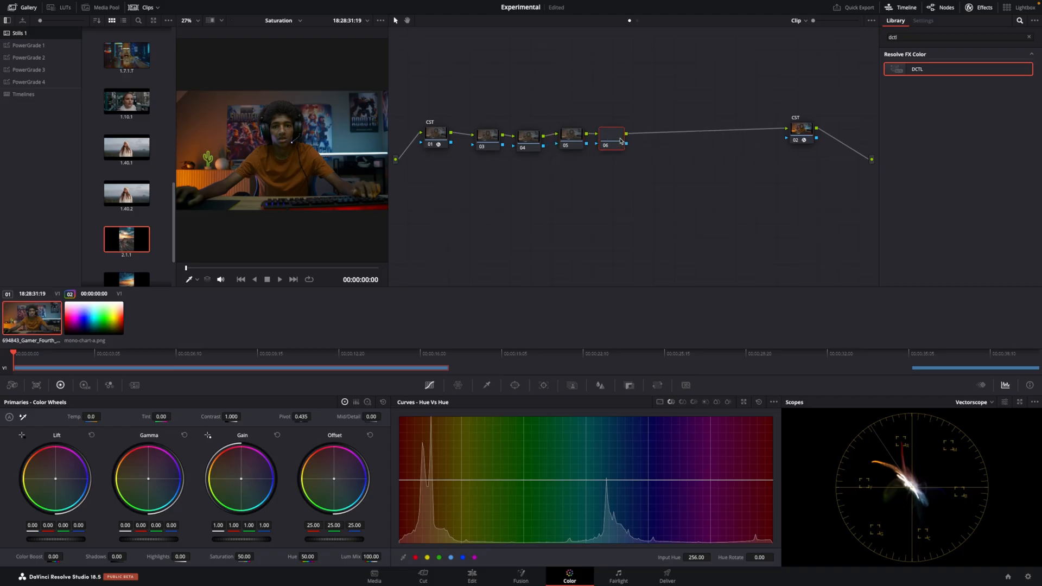
Label the four correction nodes Exp, Bal, Contrast and Sat in order
click(490, 133)
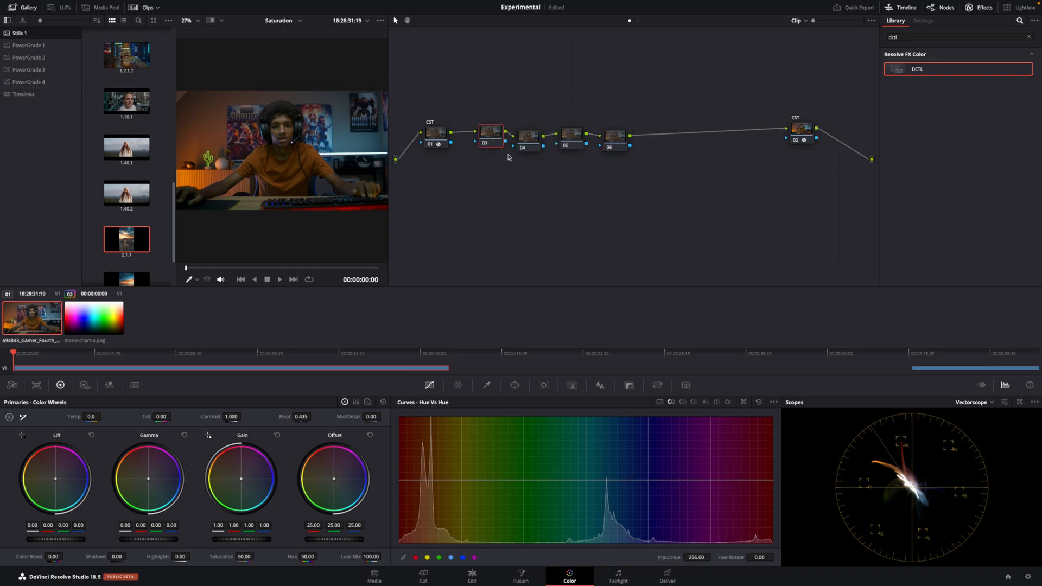
click(528, 134)
text(C)
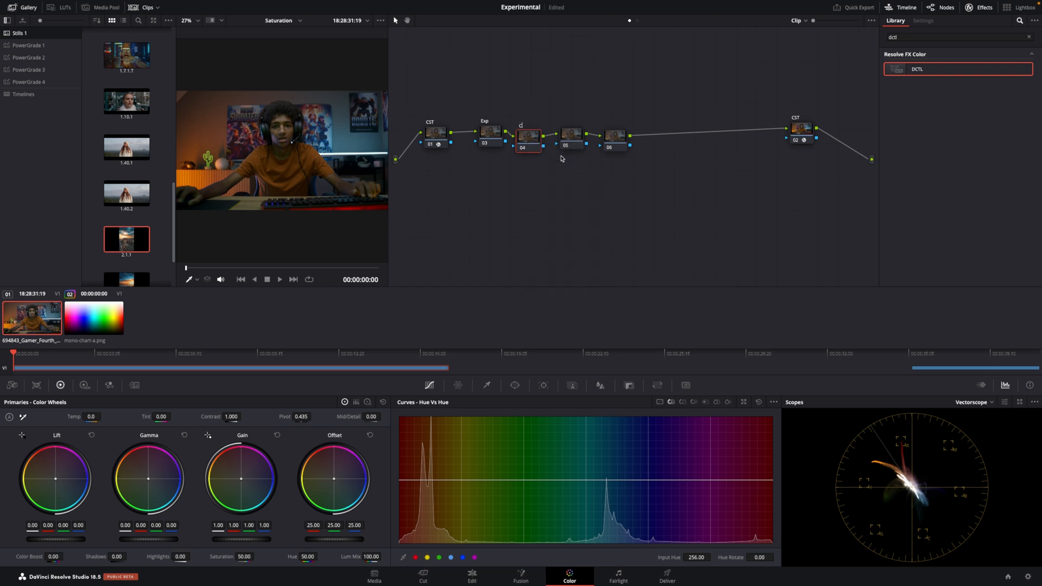
click(570, 134)
text(Contrast)
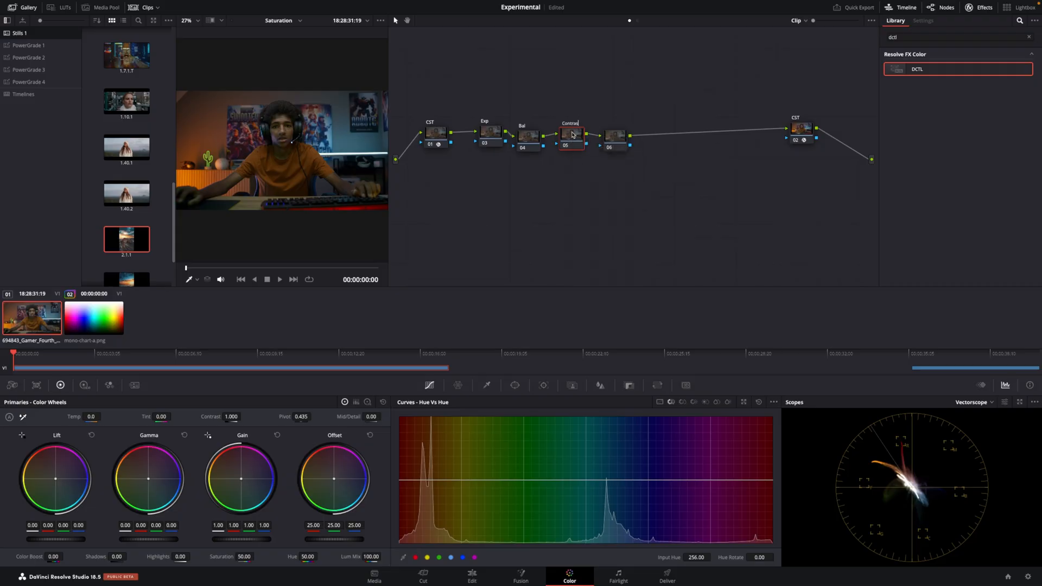
right_click(612, 134)
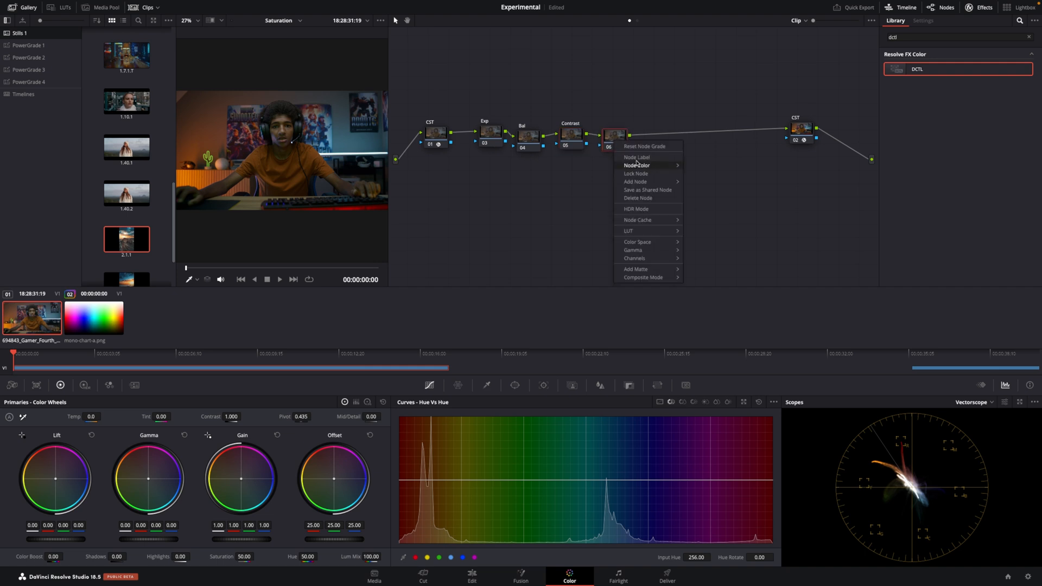
click(637, 157)
text(Sat)
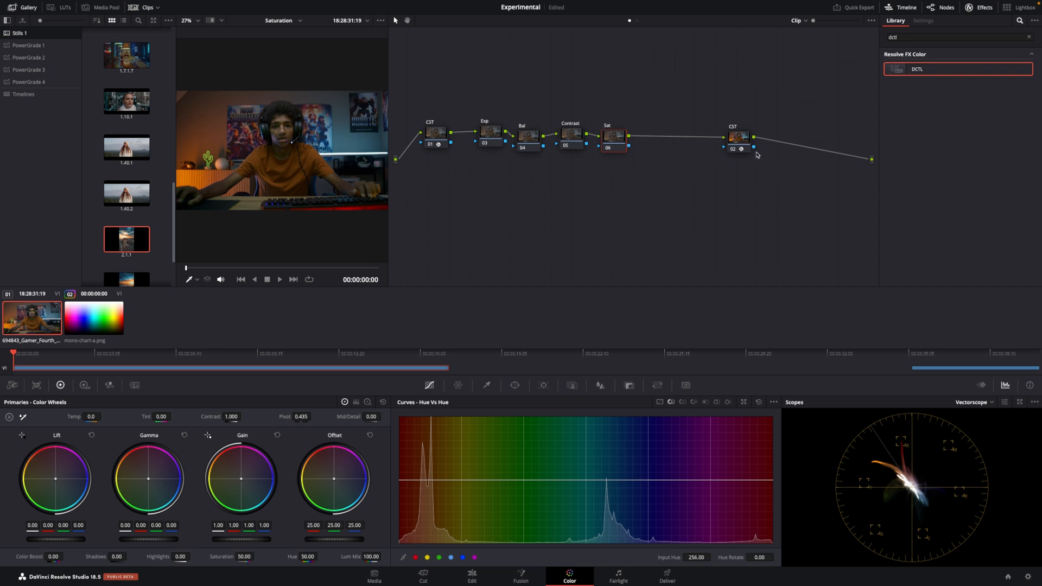
mouse_move(270, 407)
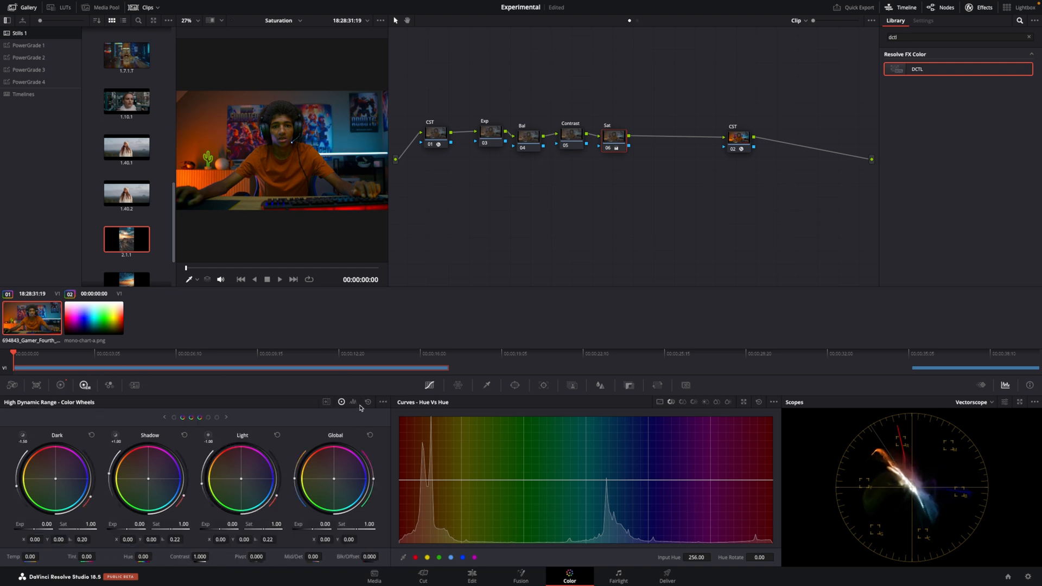
Raise Global Sat on the Sat node to 1.52 in the HDR Color Wheels
click(340, 402)
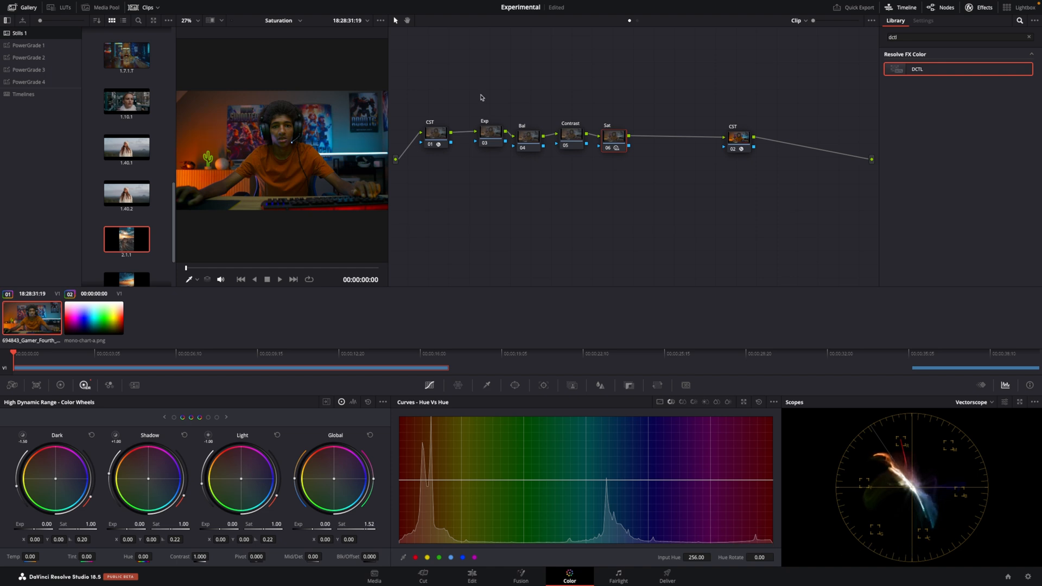
mouse_move(702, 217)
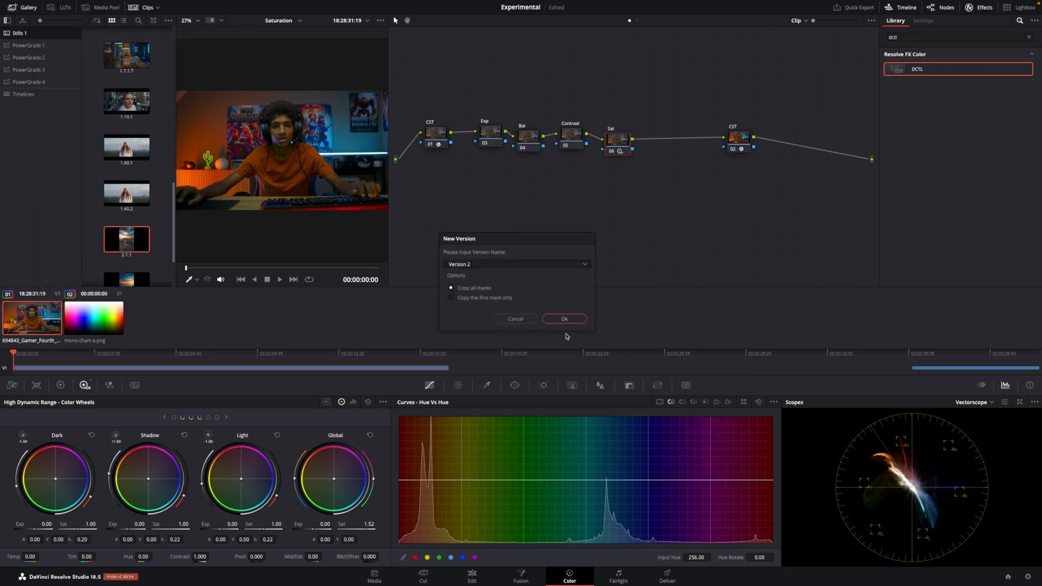
Confirm grade Version 2 and select the Sat node among the corrections
click(563, 319)
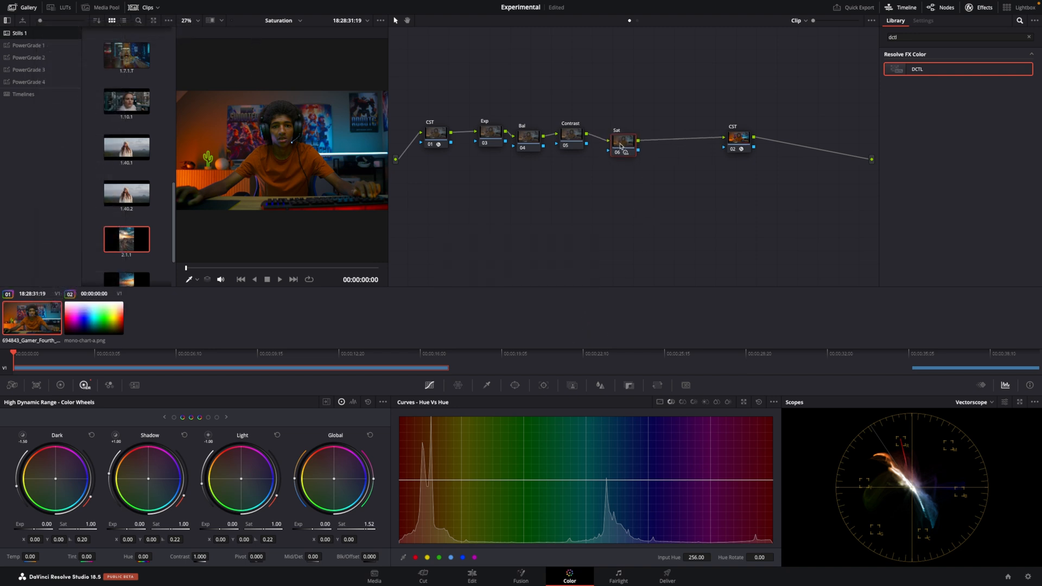
click(620, 135)
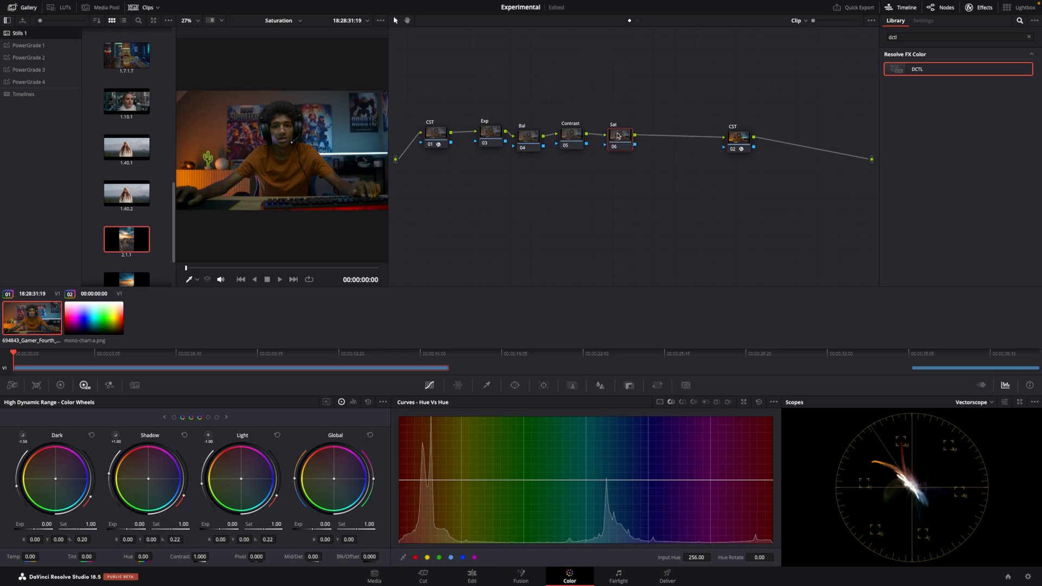
click(527, 131)
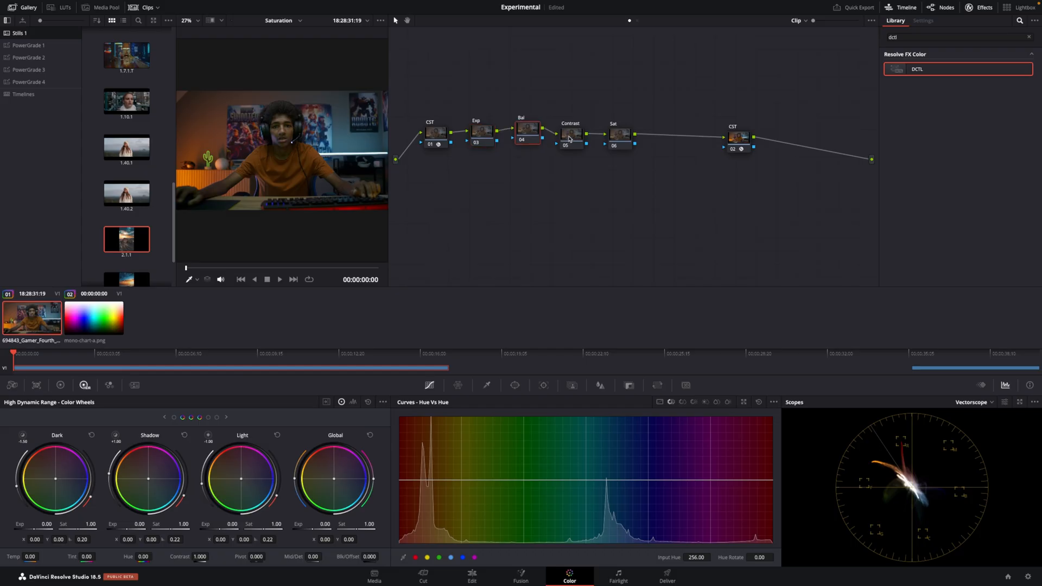
click(617, 131)
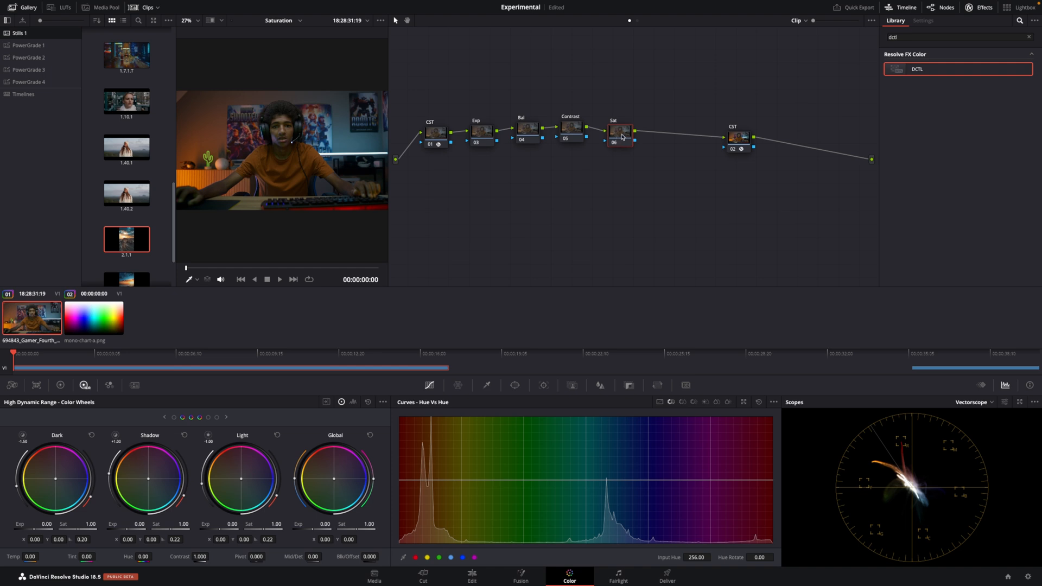
Turn off HDR Mode on the Sat node and raise its Primaries gain to 1.37
right_click(617, 130)
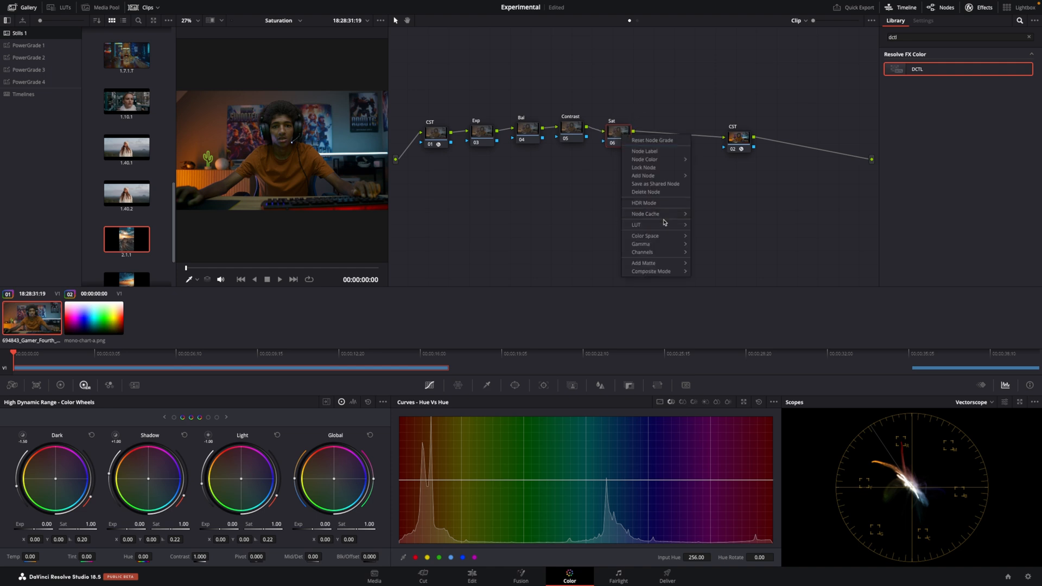
click(643, 236)
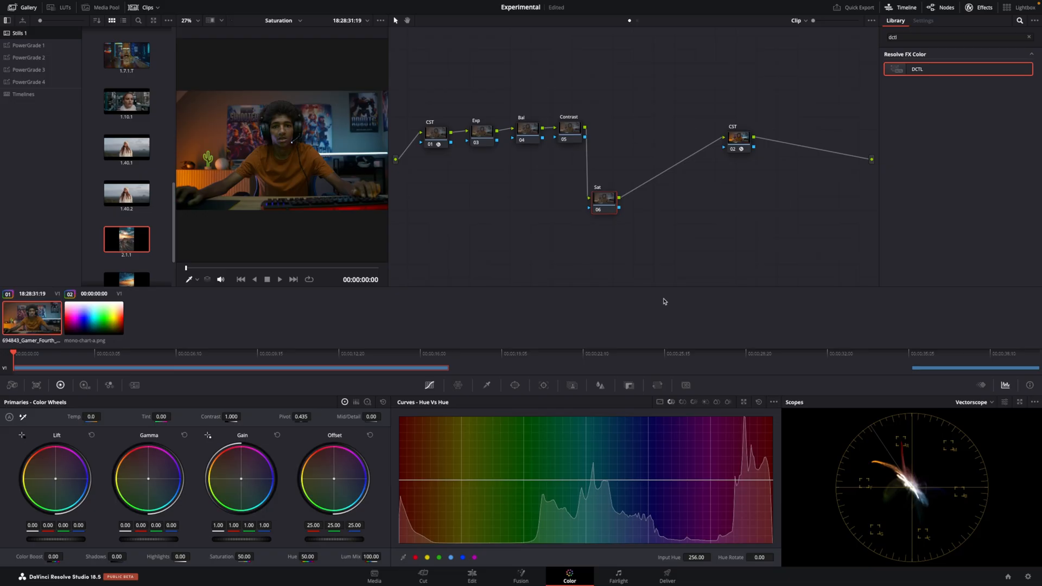
mouse_move(679, 291)
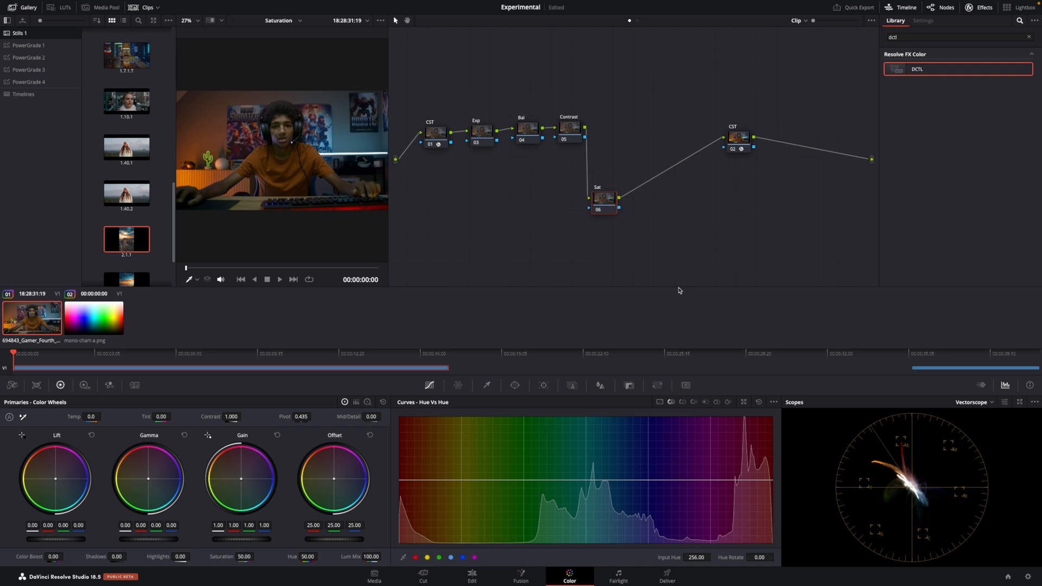
mouse_move(658, 289)
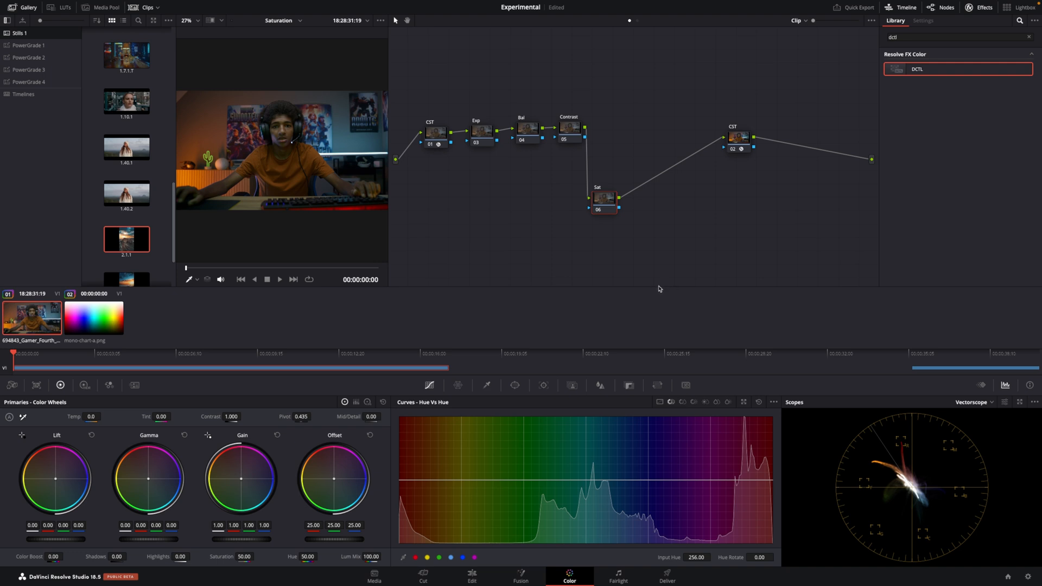
mouse_move(667, 282)
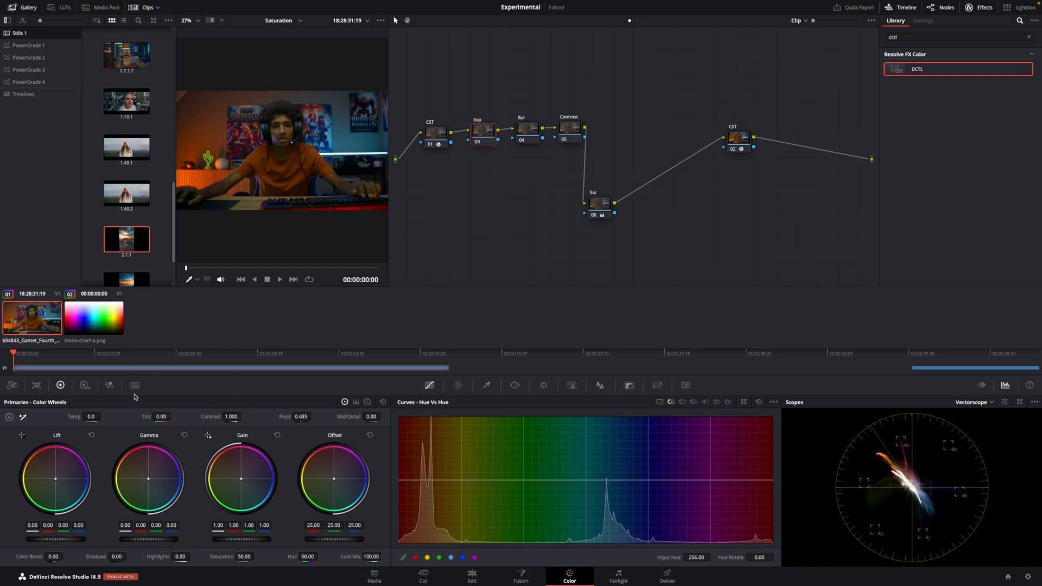
click(84, 385)
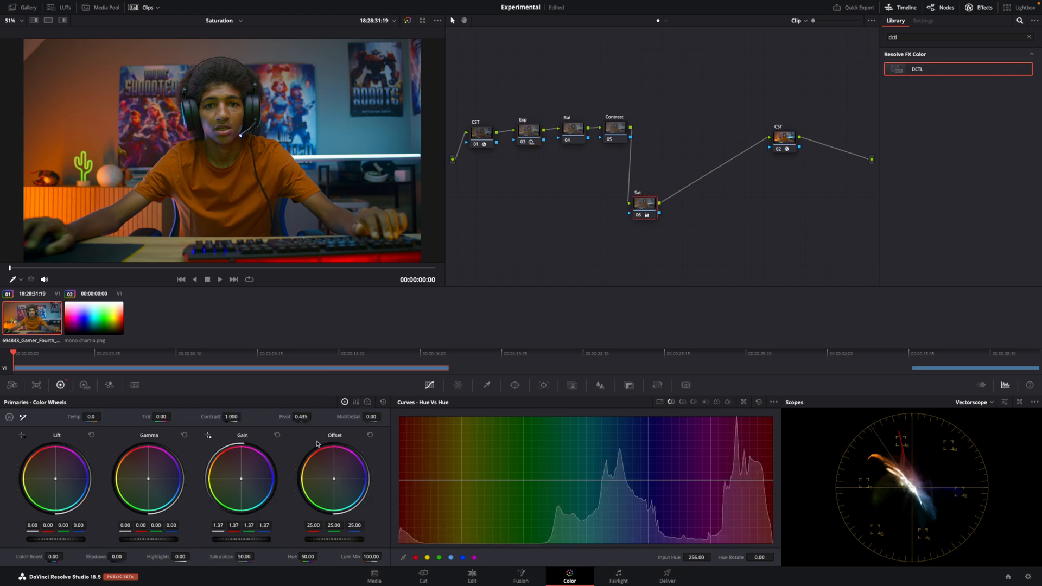
Reset the Sat node's gain, push it up to about 1.79, and bring up the clip's Local Versions menu
click(276, 435)
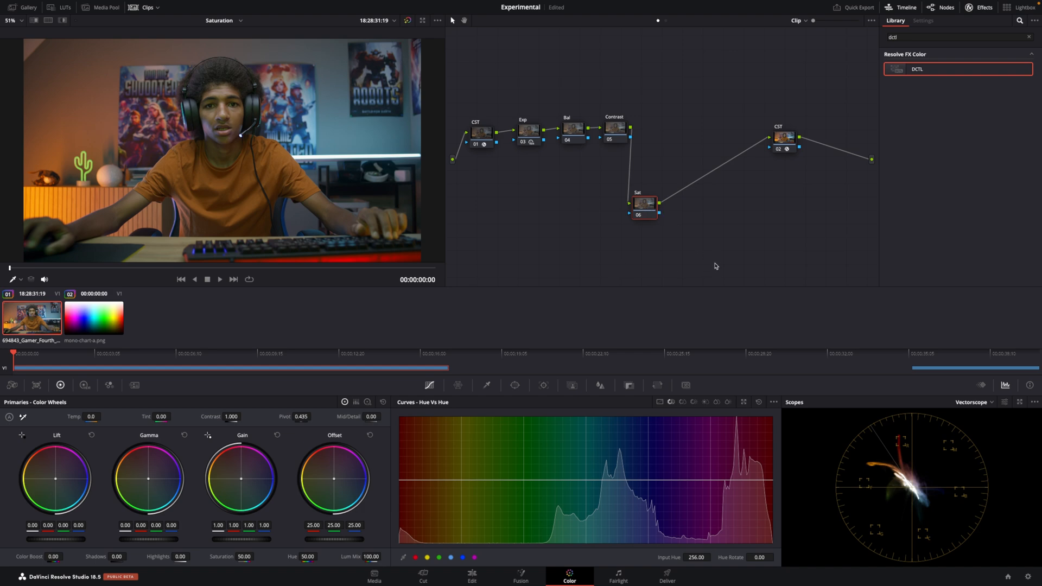
mouse_move(233, 541)
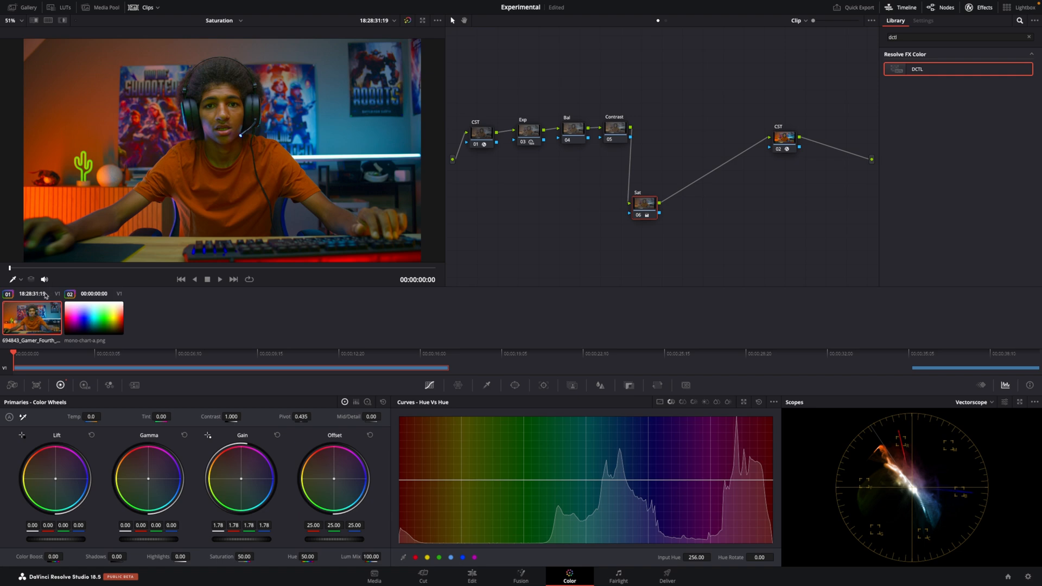
mouse_move(441, 218)
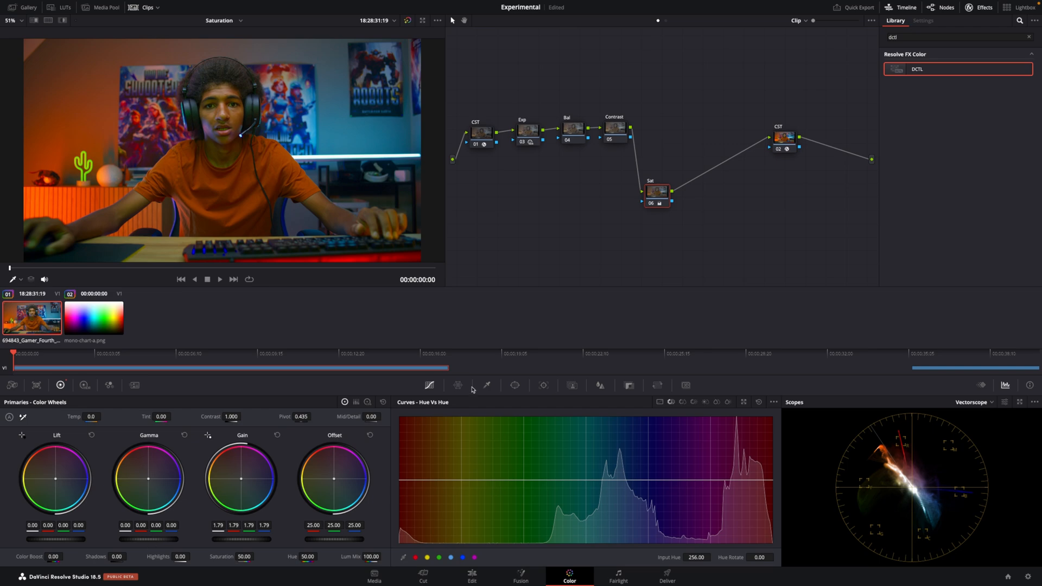
right_click(32, 316)
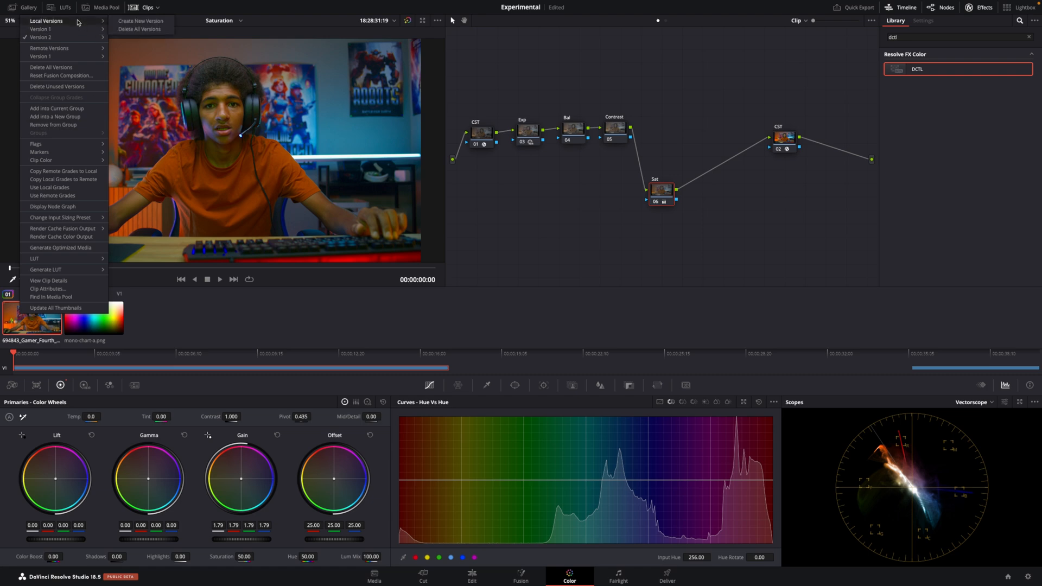
Create and confirm Version 3 of the grade from the clip's Local Versions
click(140, 20)
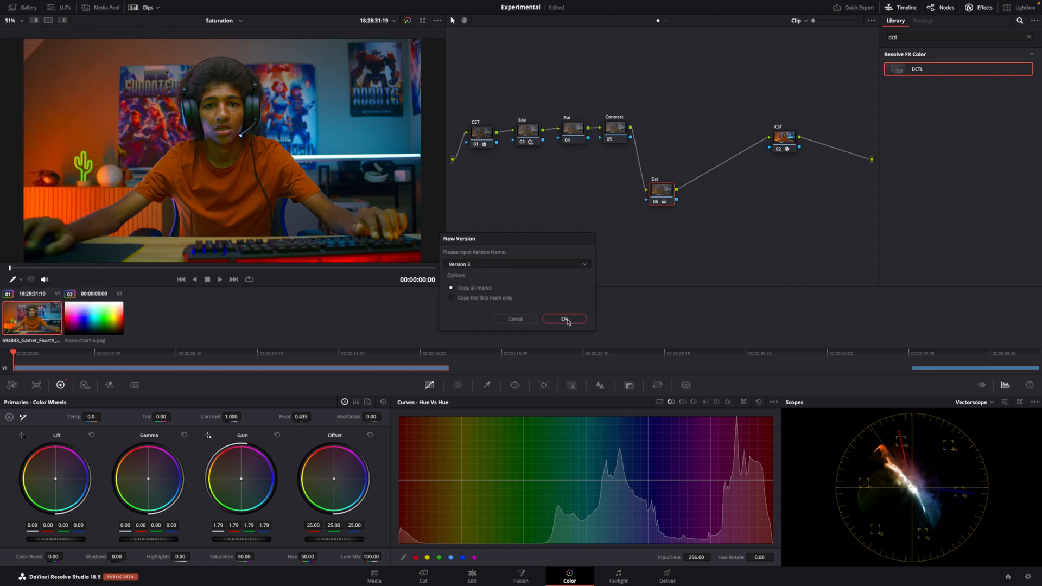
click(563, 319)
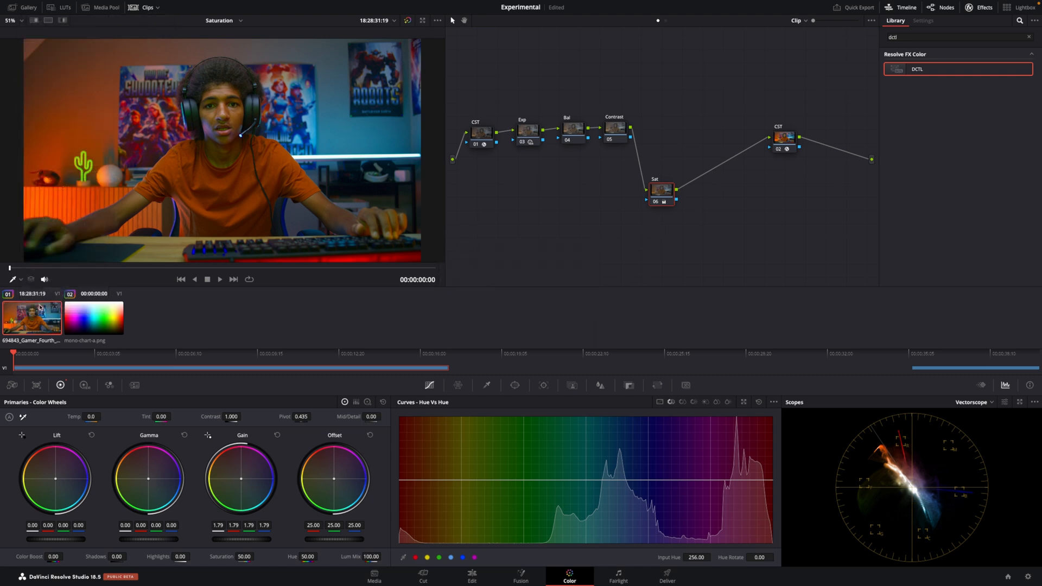
right_click(32, 317)
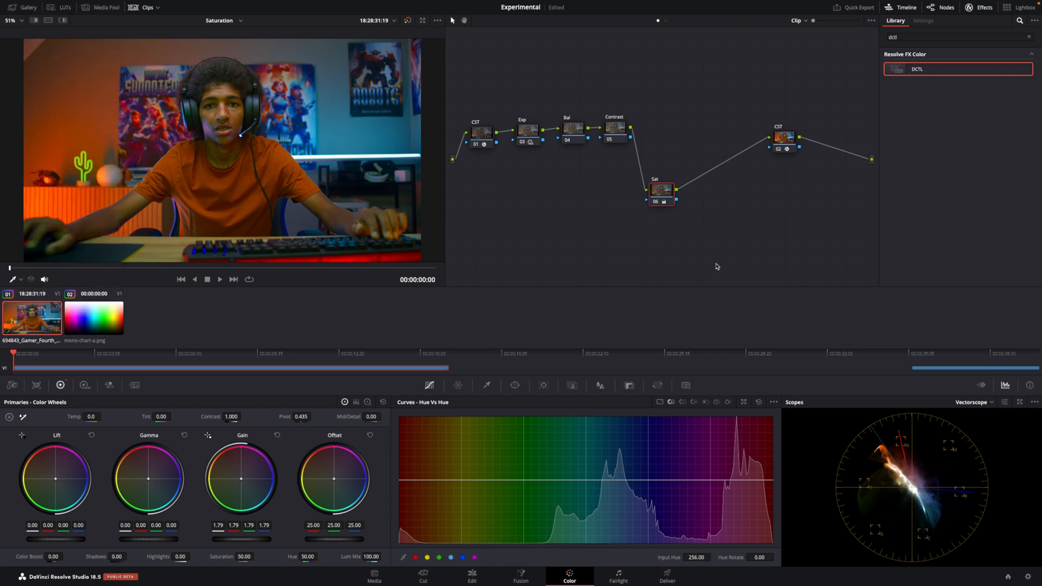
Relabel the lowered saturation node as SatHSV
right_click(661, 189)
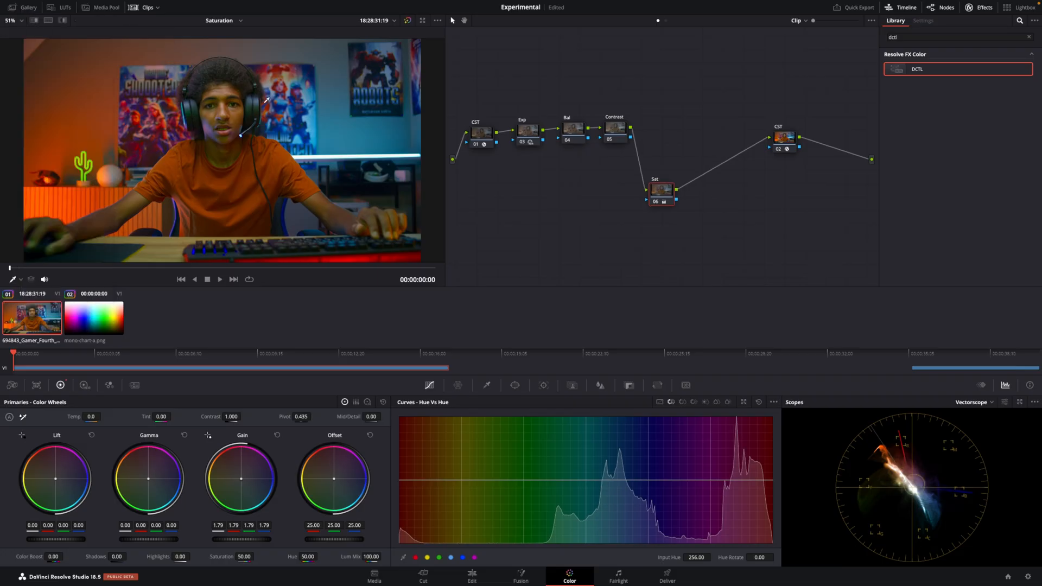
right_click(661, 189)
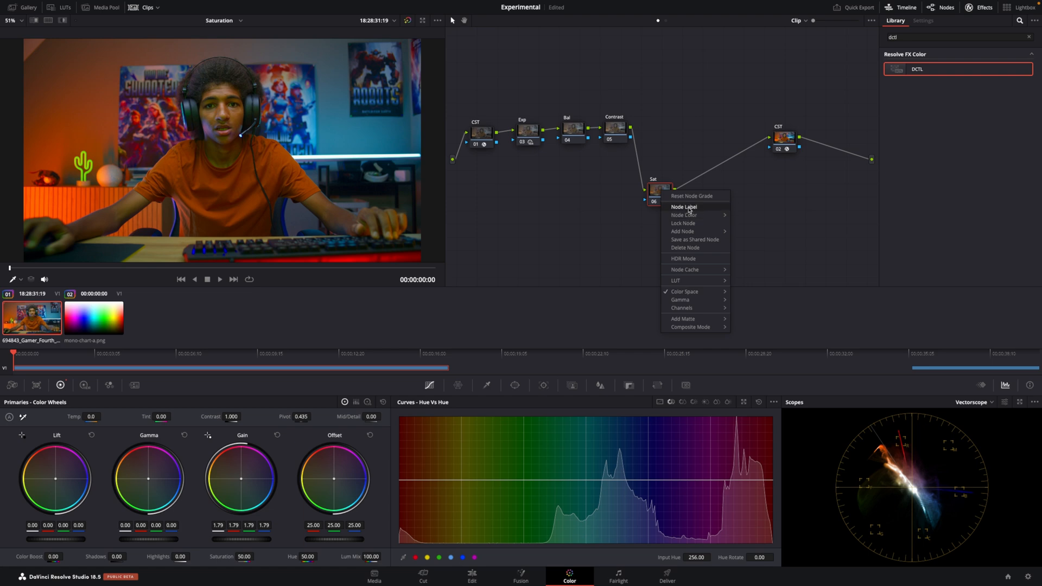
click(682, 207)
text(/HSV ...)
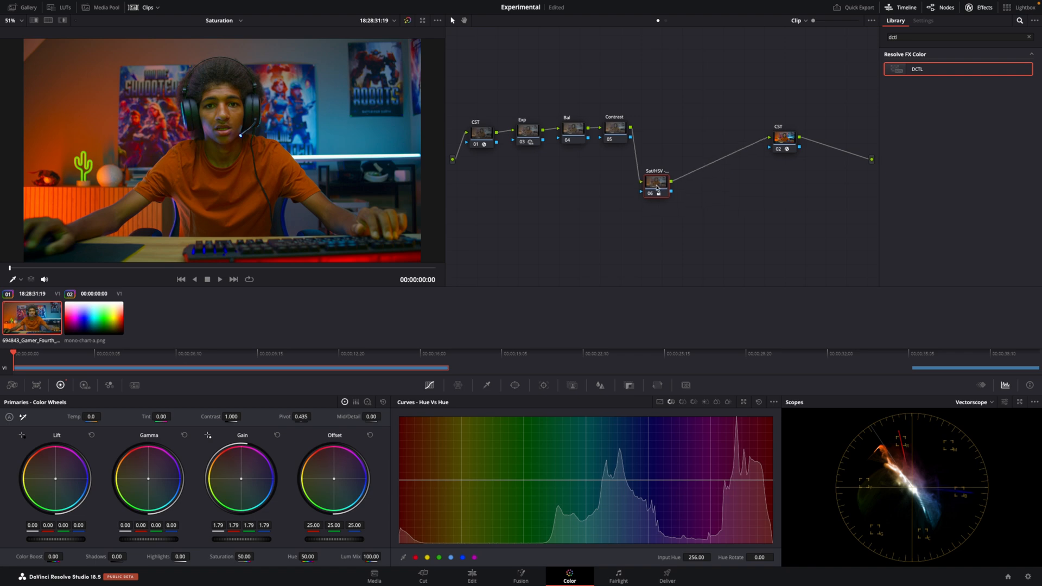
mouse_move(655, 184)
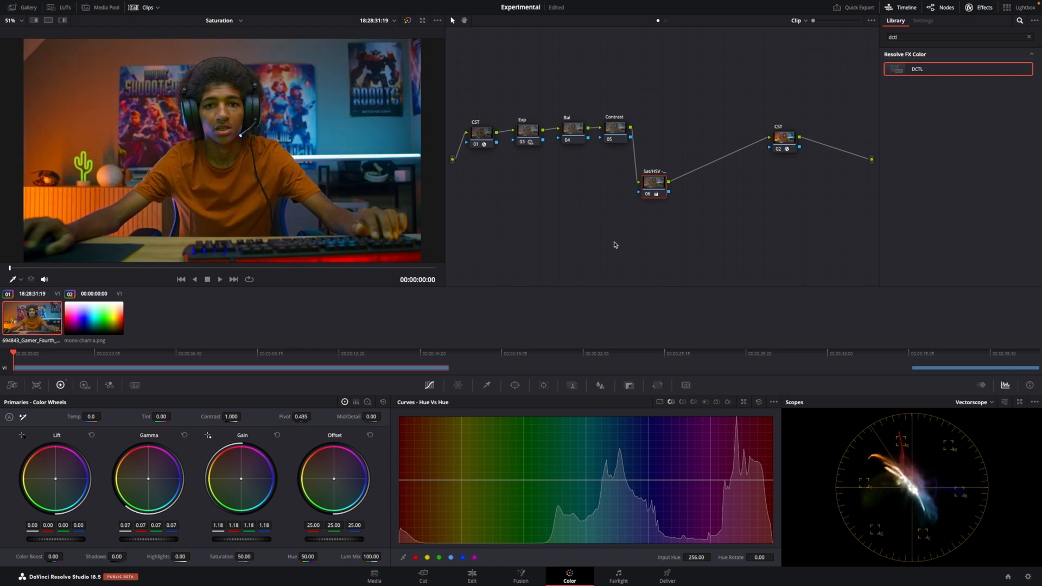
mouse_move(463, 254)
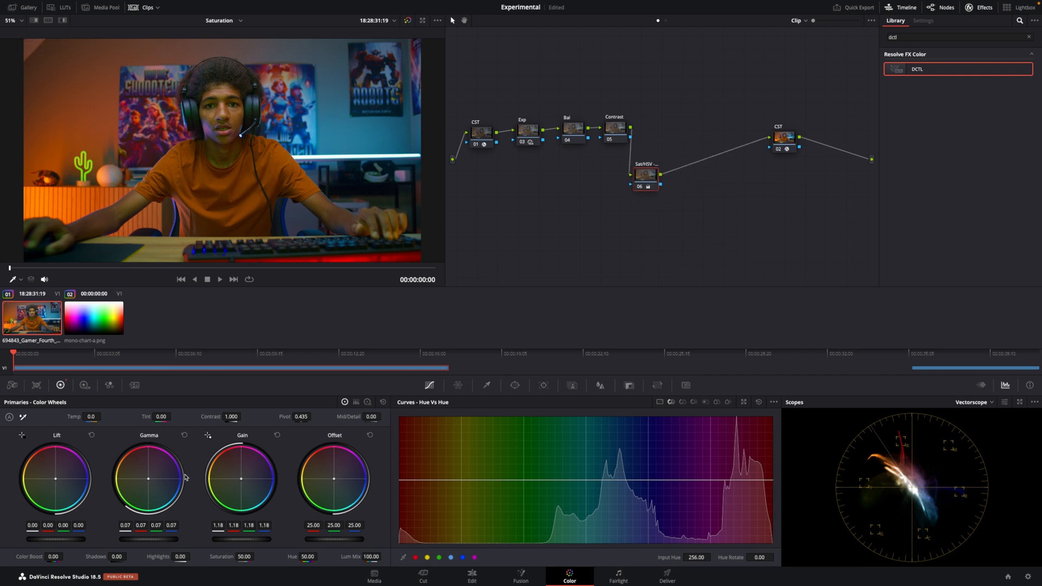
mouse_move(251, 484)
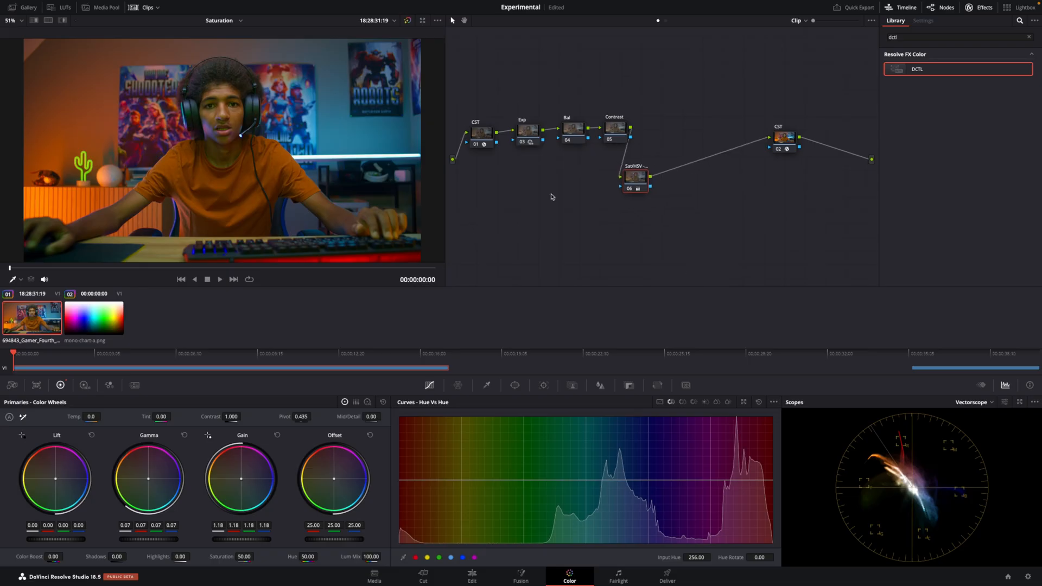
mouse_move(247, 267)
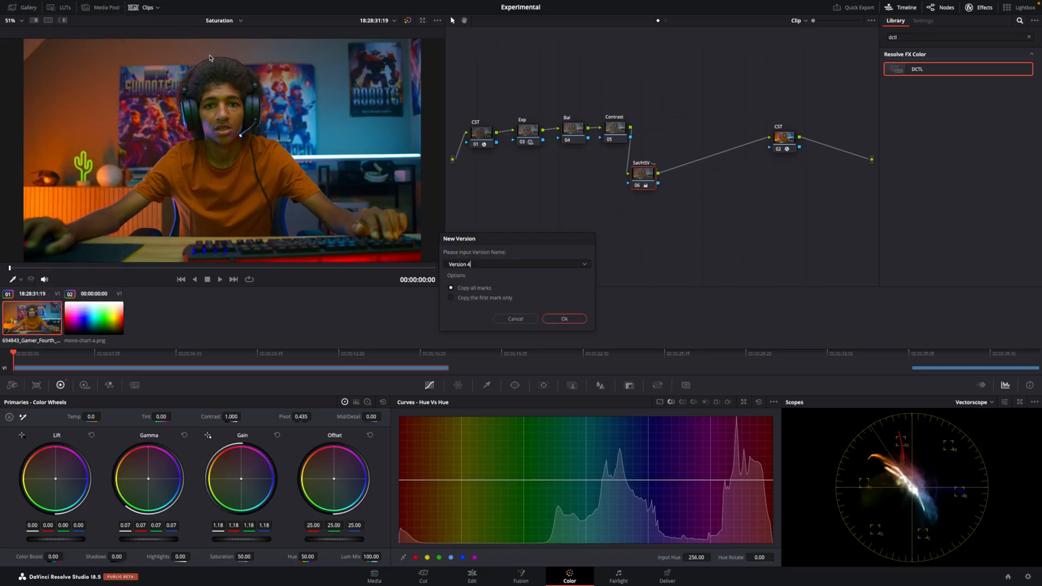
Confirm Version 4 and drag the Sat/HSV node up into line with the other nodes
click(563, 318)
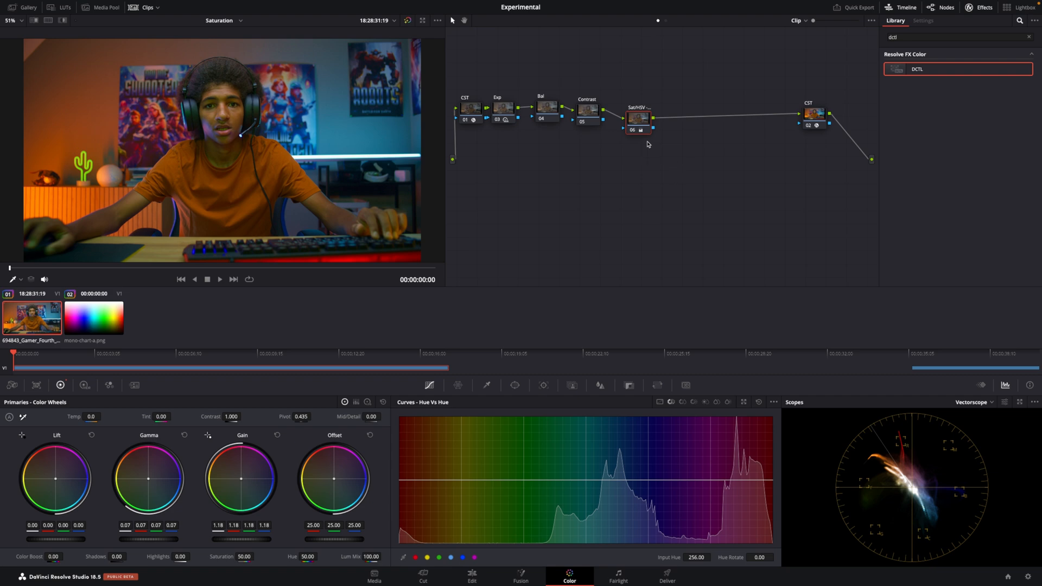
click(638, 125)
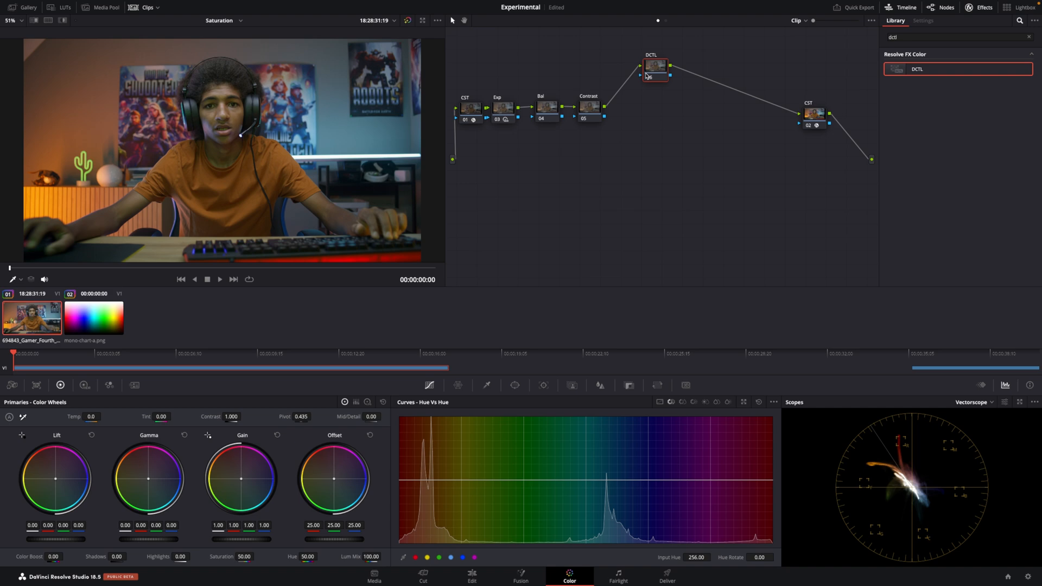
mouse_move(570, 116)
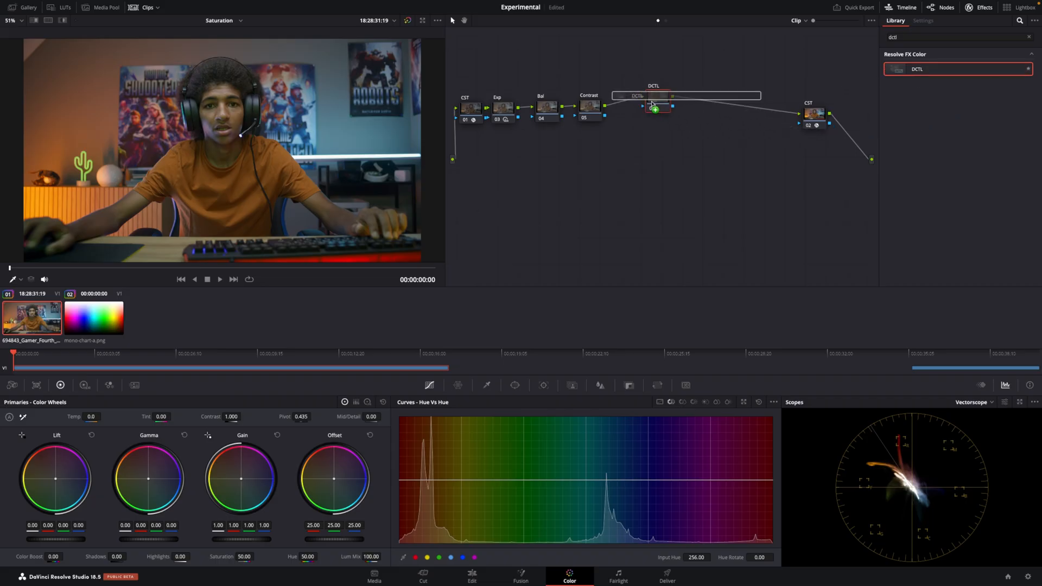
Drop the DCTL effect onto the new node that replaces the Sat/HSV node
click(658, 97)
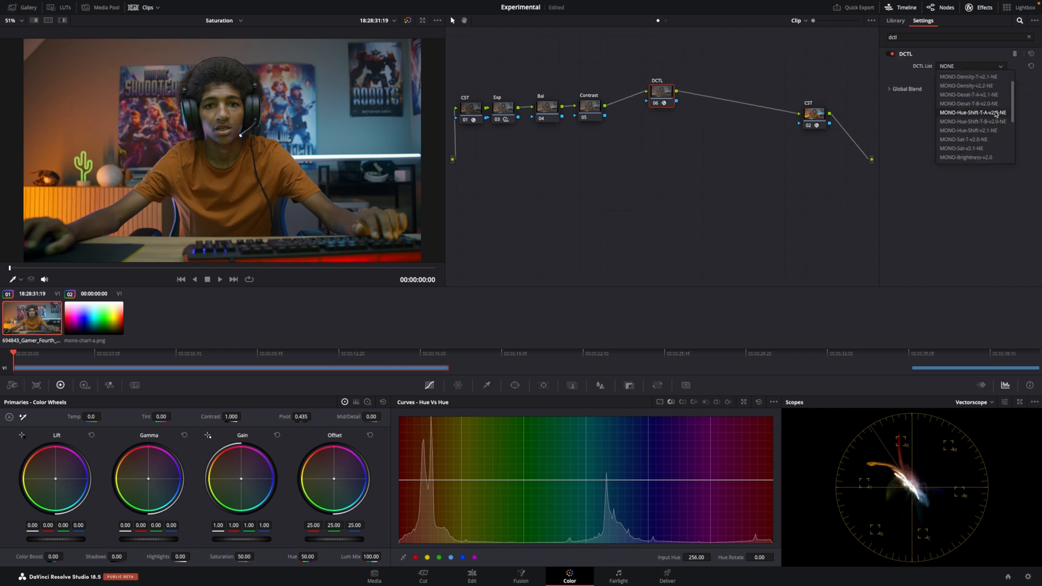
Load the MONO density transform from the DCTL list onto the node
scroll(up, 3)
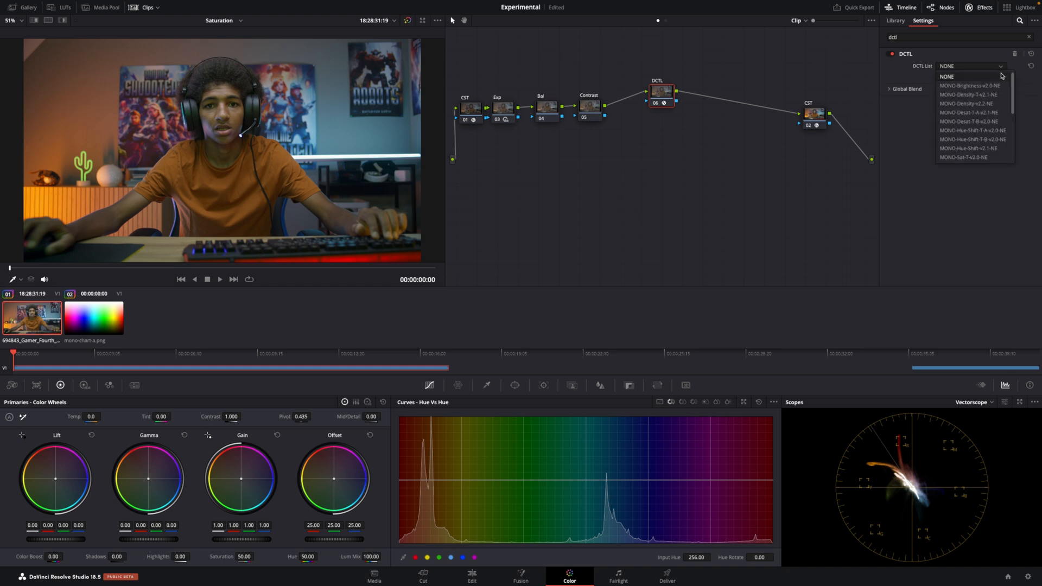
scroll(down, 3)
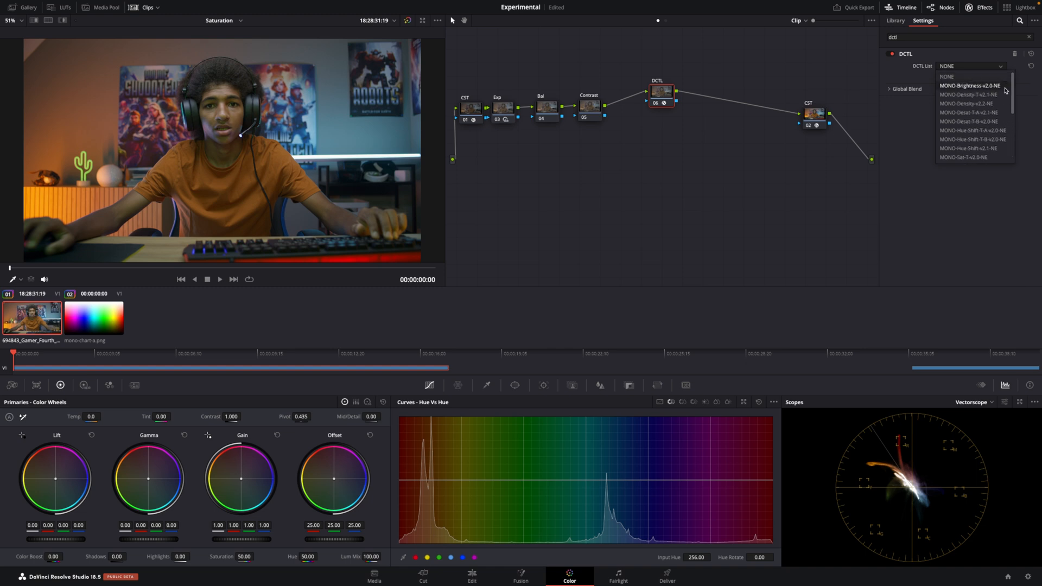
mouse_move(969, 111)
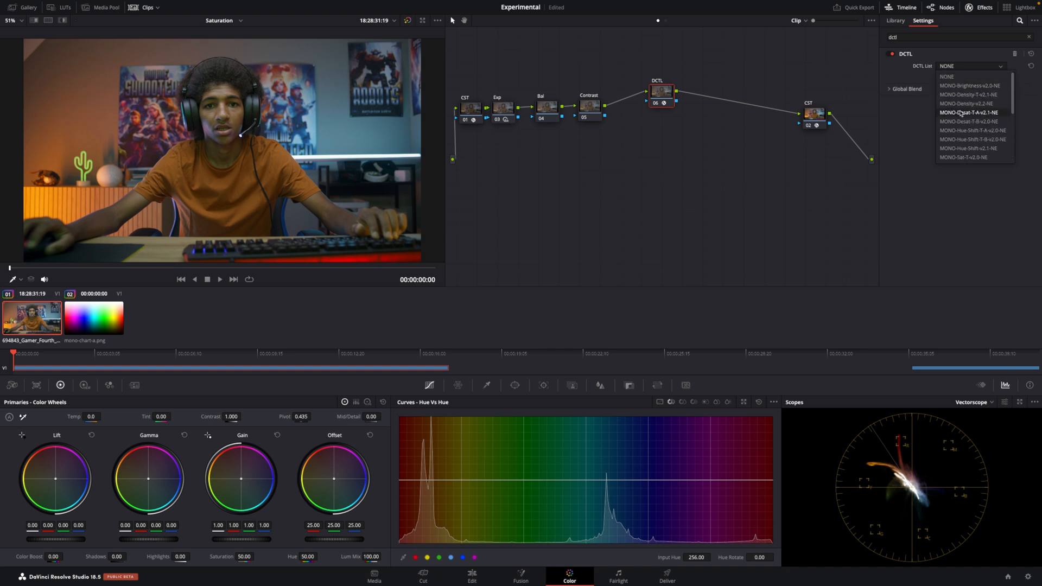
mouse_move(969, 94)
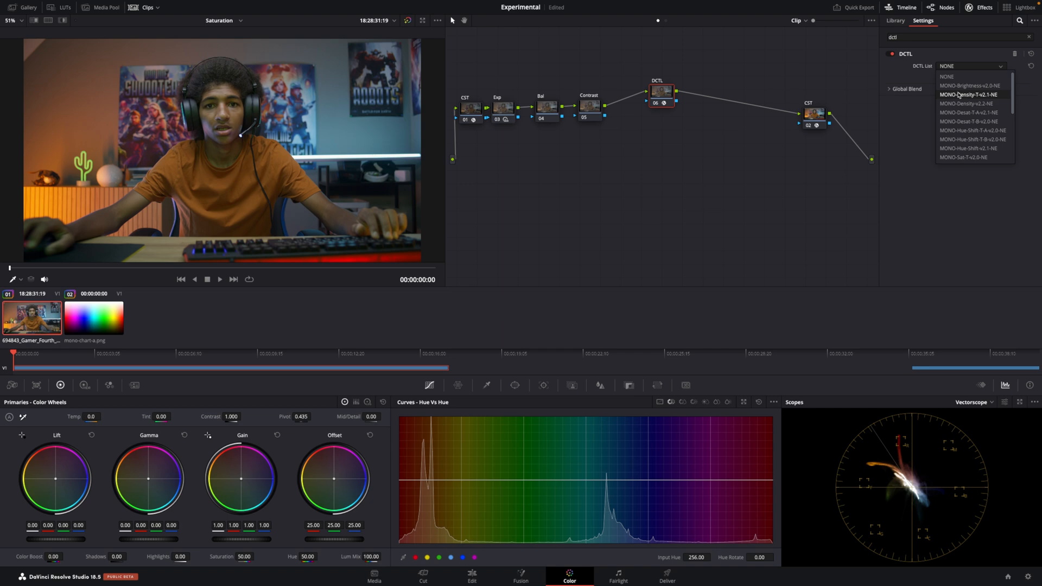
mouse_move(963, 112)
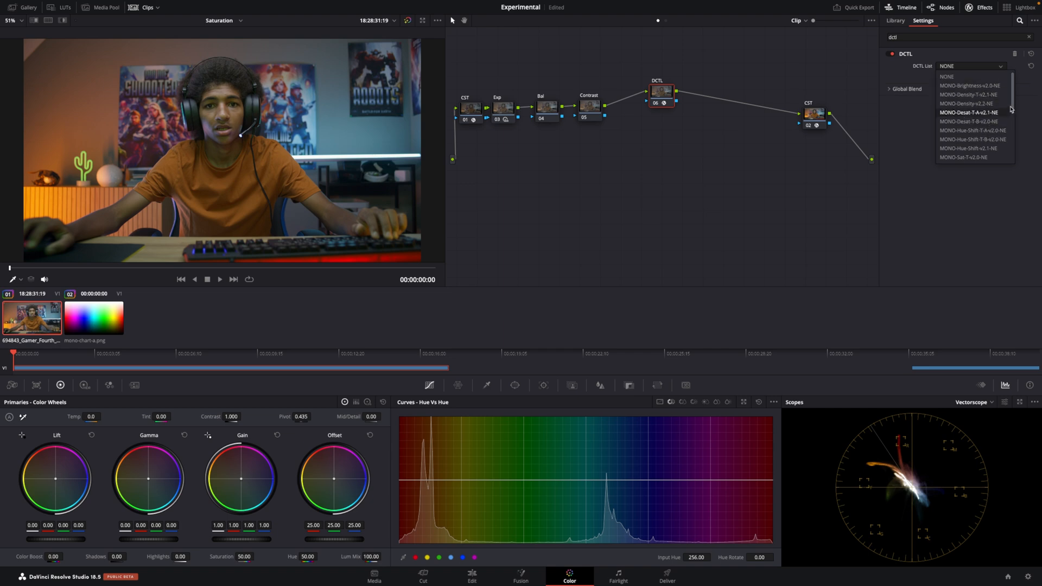
scroll(down, 3)
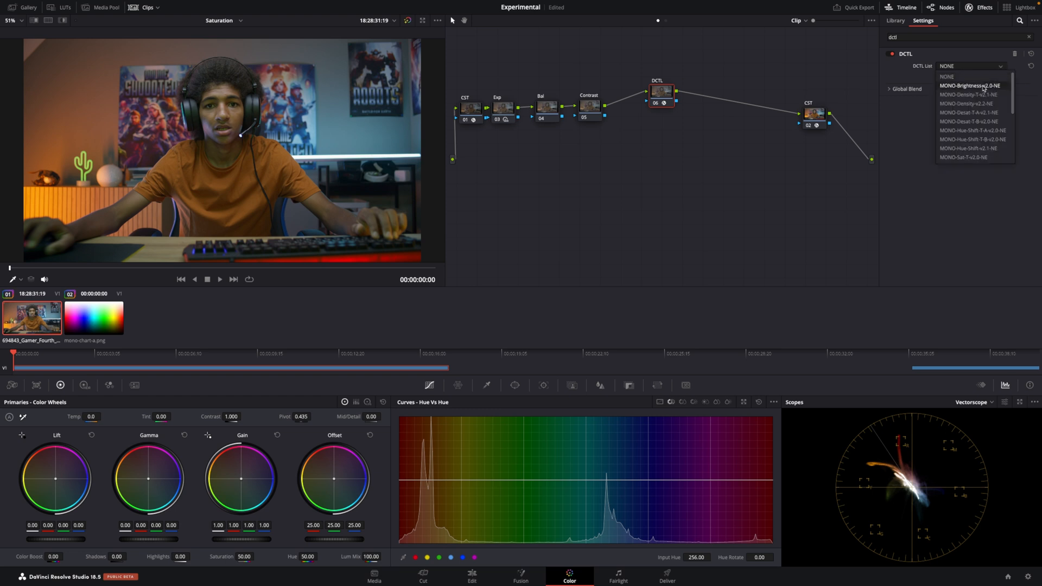
click(969, 95)
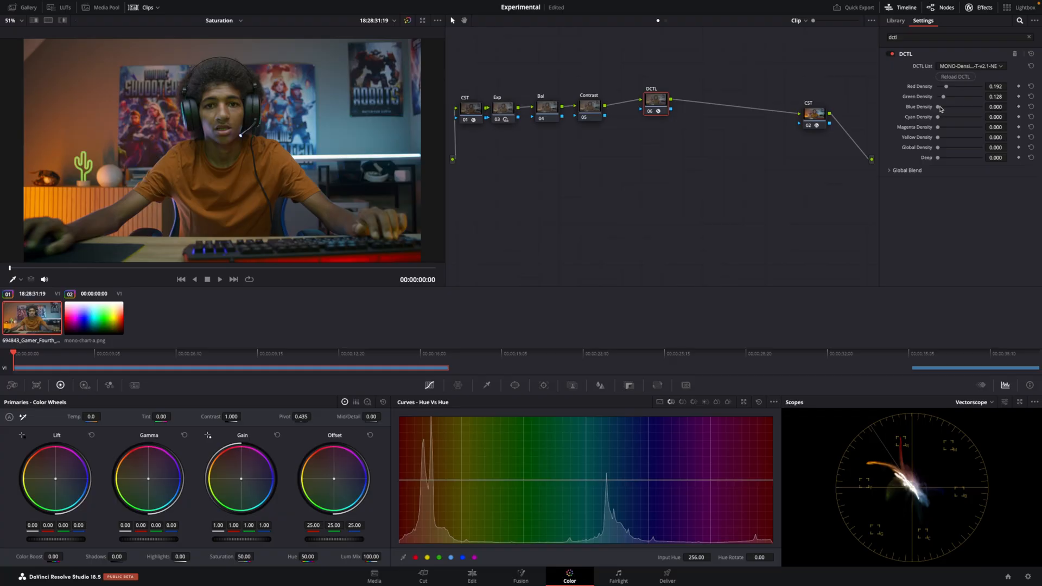
Zero the per-channel densities, leave the final value at 0.257, then return to the transform list
drag(943, 106, 937, 106)
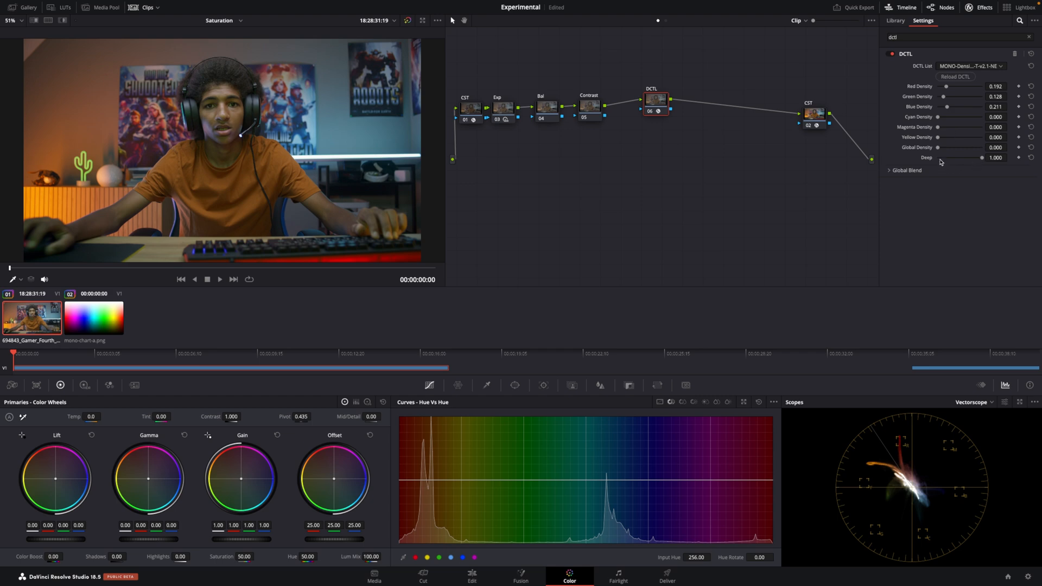
mouse_move(937, 145)
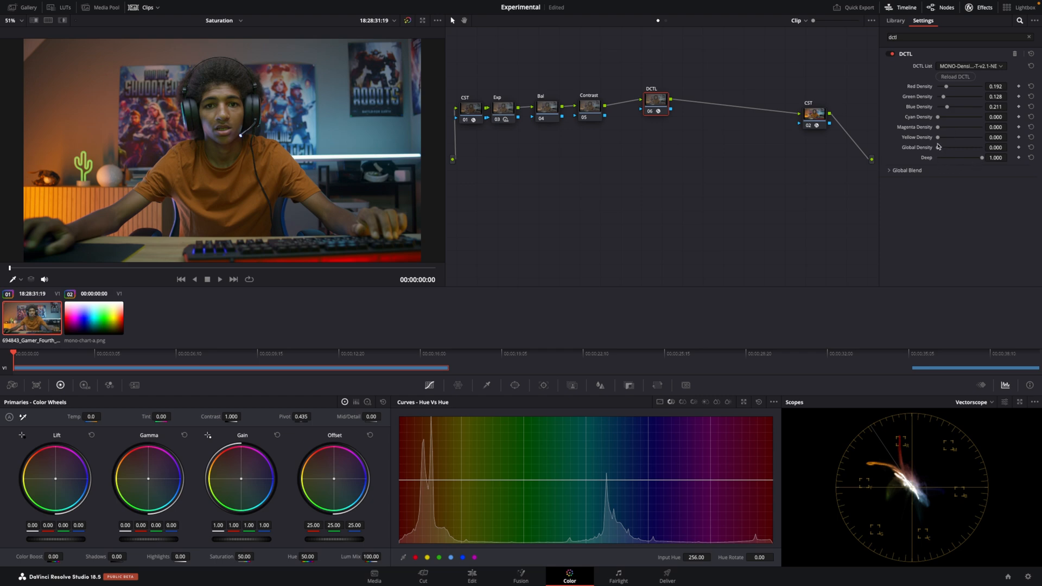
mouse_move(948, 96)
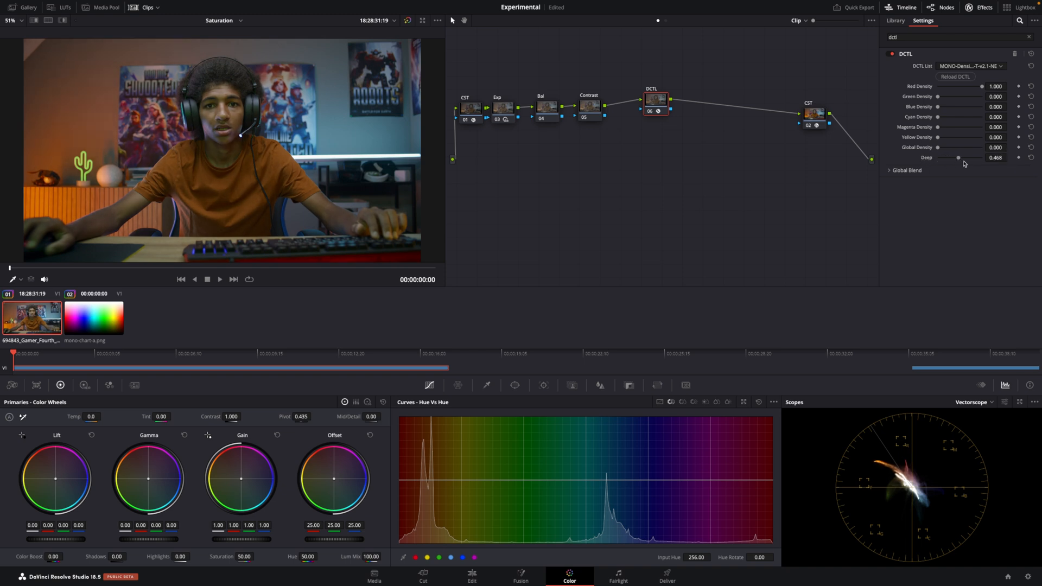
mouse_move(967, 85)
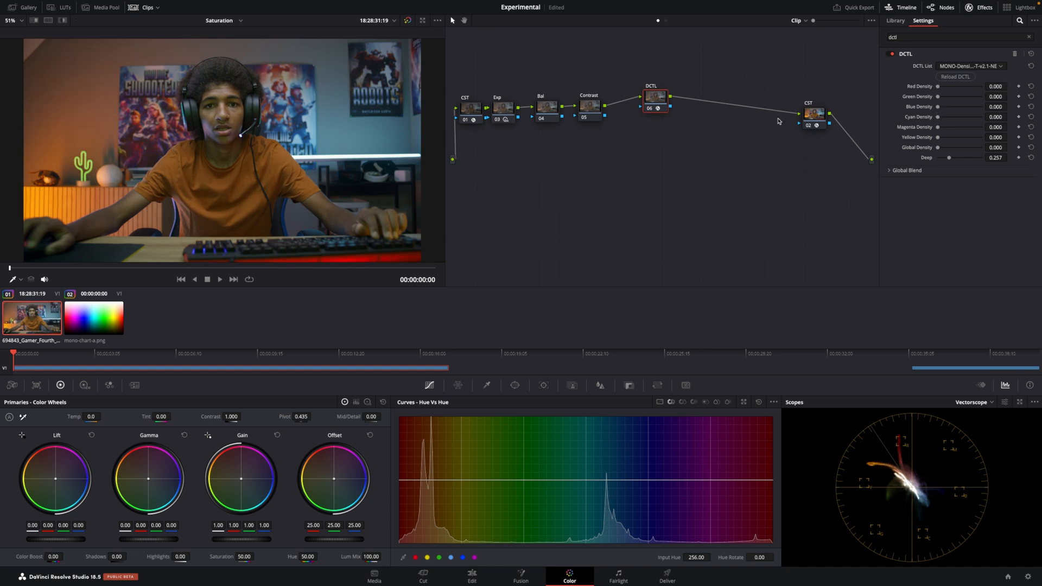
mouse_move(951, 120)
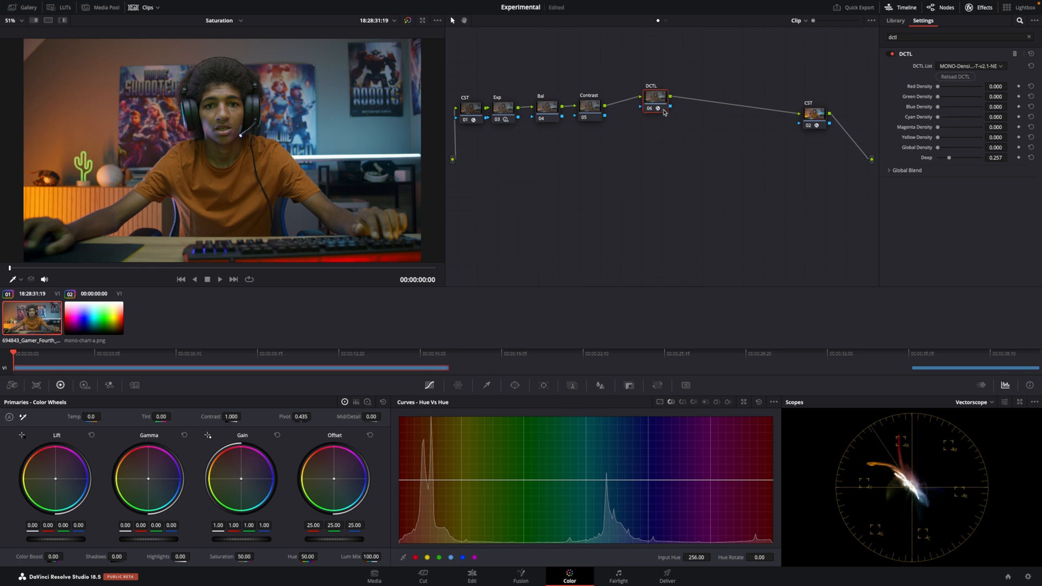
mouse_move(659, 178)
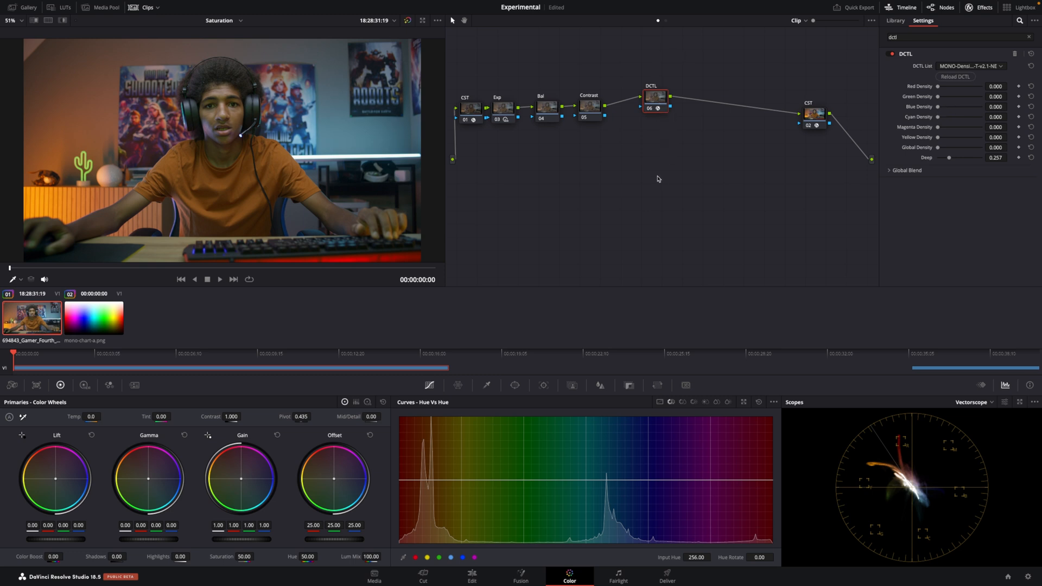
mouse_move(654, 100)
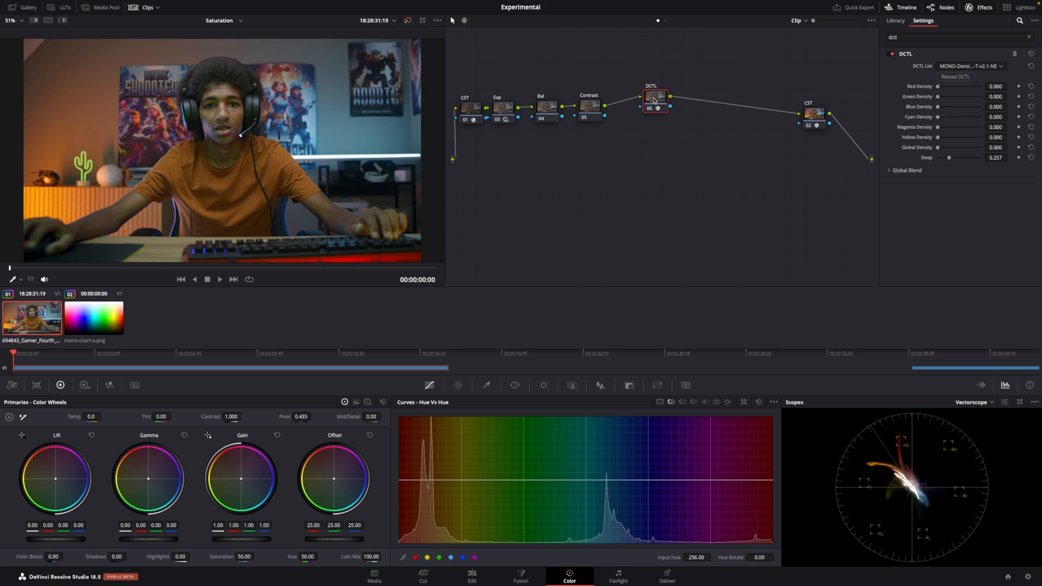
click(895, 20)
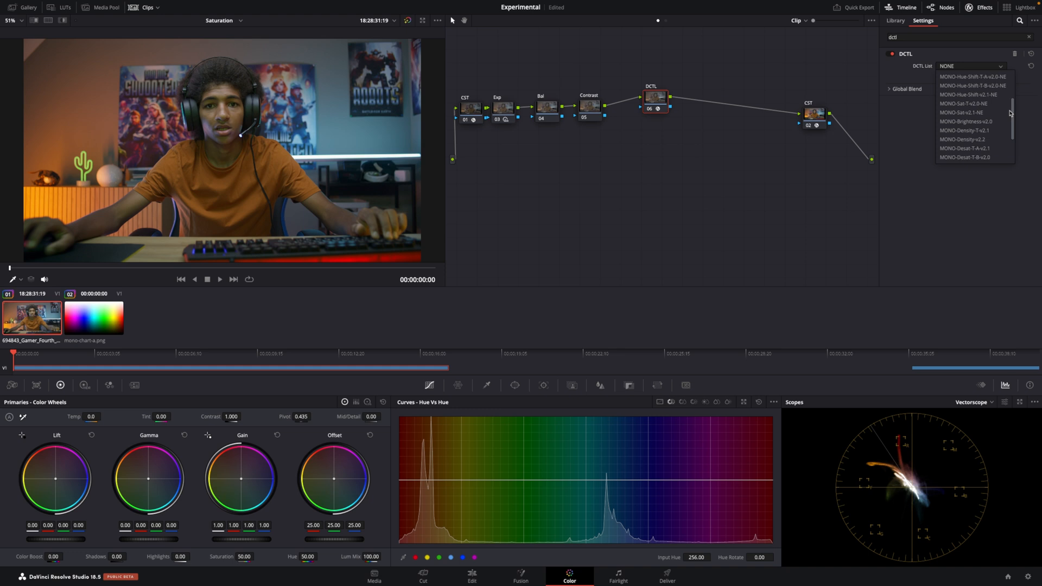
Set the DCTL List to NONE and reshape a Hue vs Hue curve on the colour chart's first node
click(972, 76)
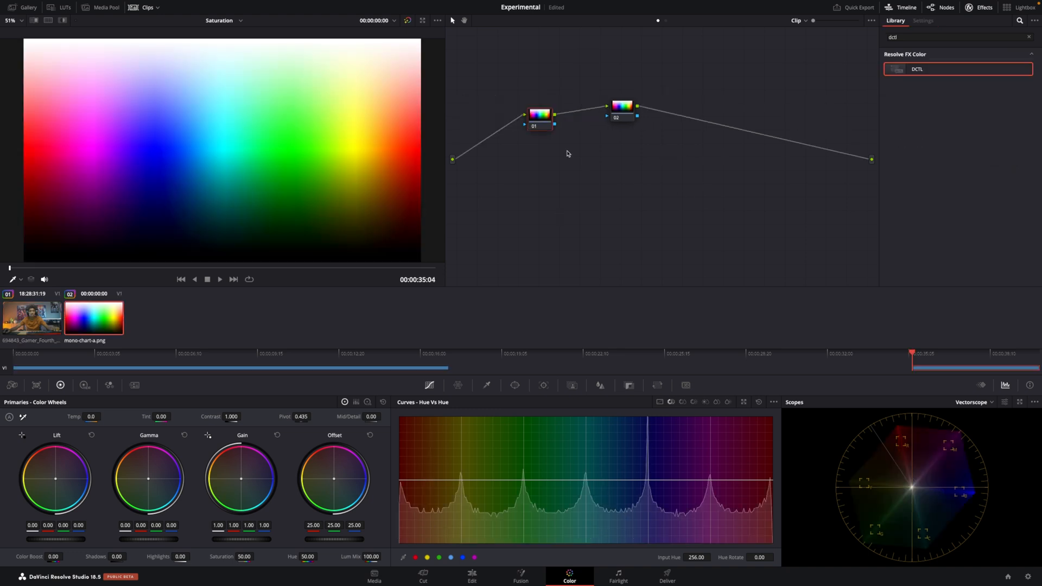
mouse_move(700, 323)
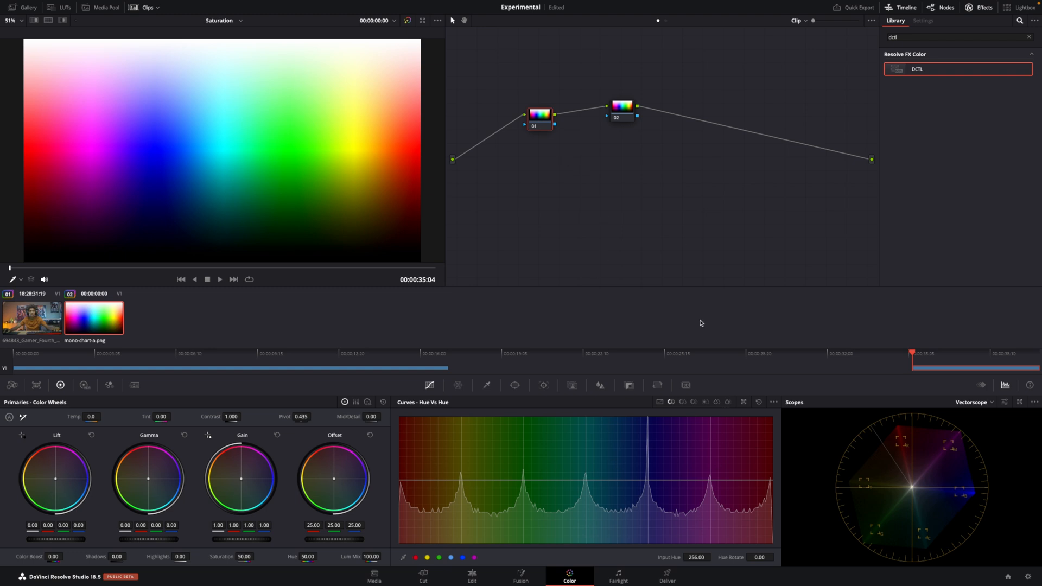
click(622, 110)
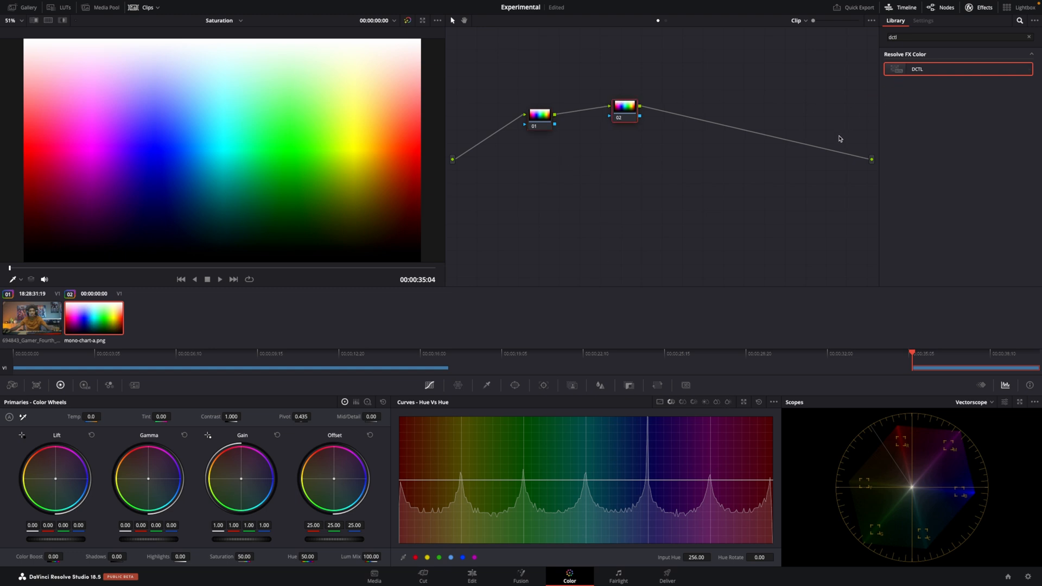
mouse_move(782, 159)
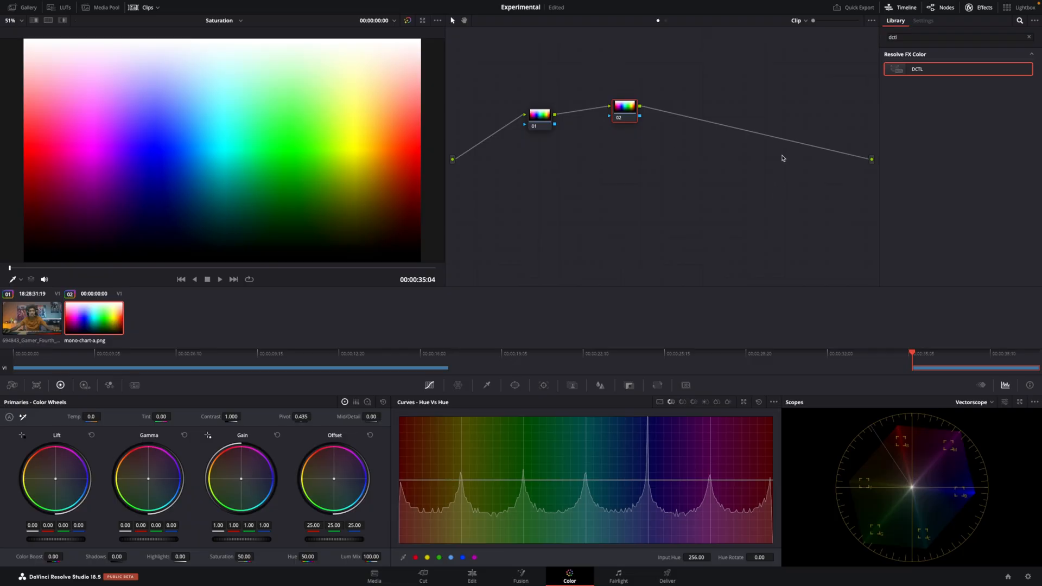
click(539, 114)
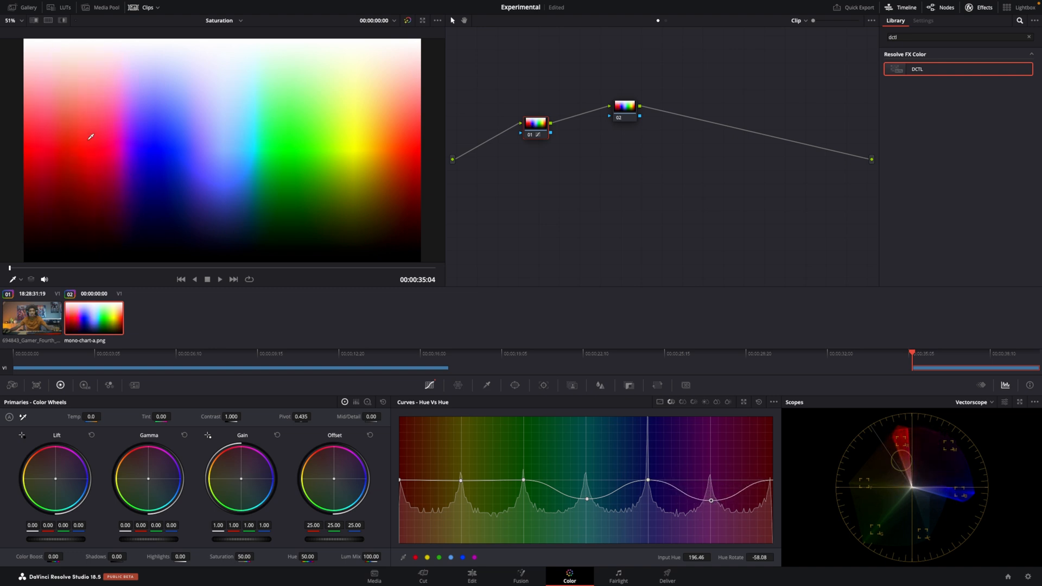
mouse_move(924, 457)
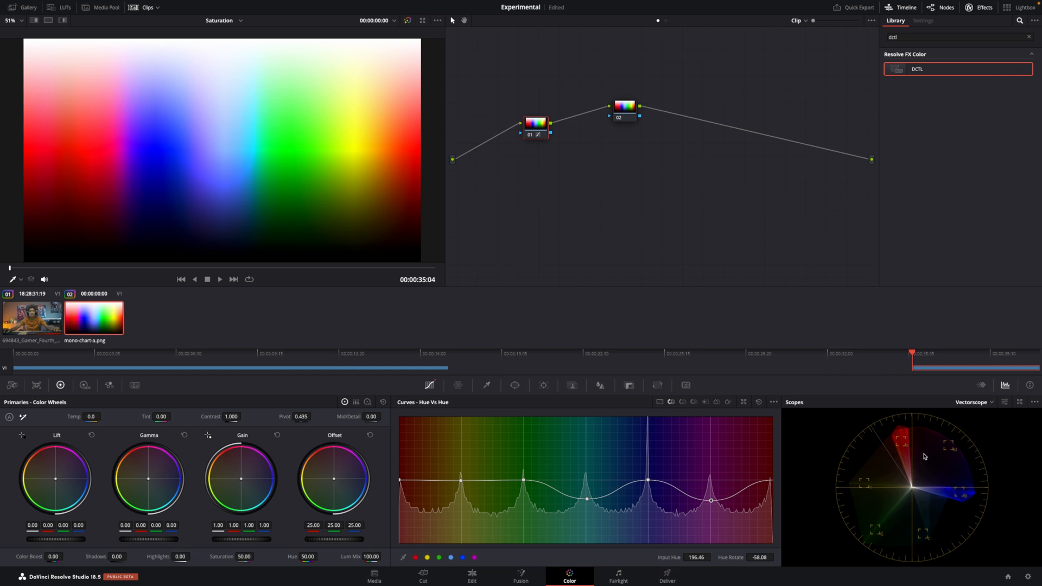
mouse_move(520, 114)
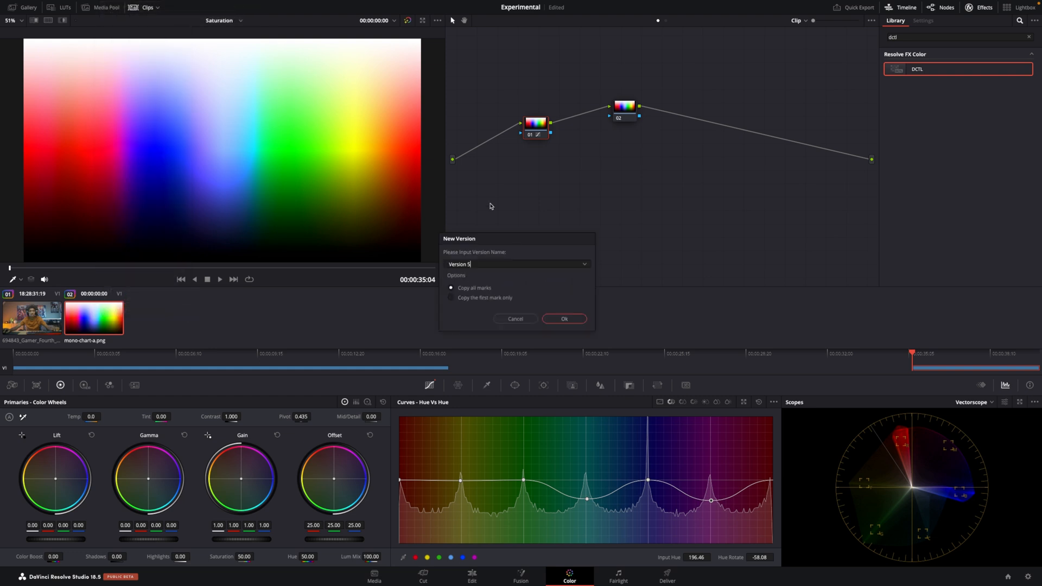
Reset node 01's grade and load MONO-Hue-Shift on node 02 with Cyan/Magenta raised
right_click(534, 122)
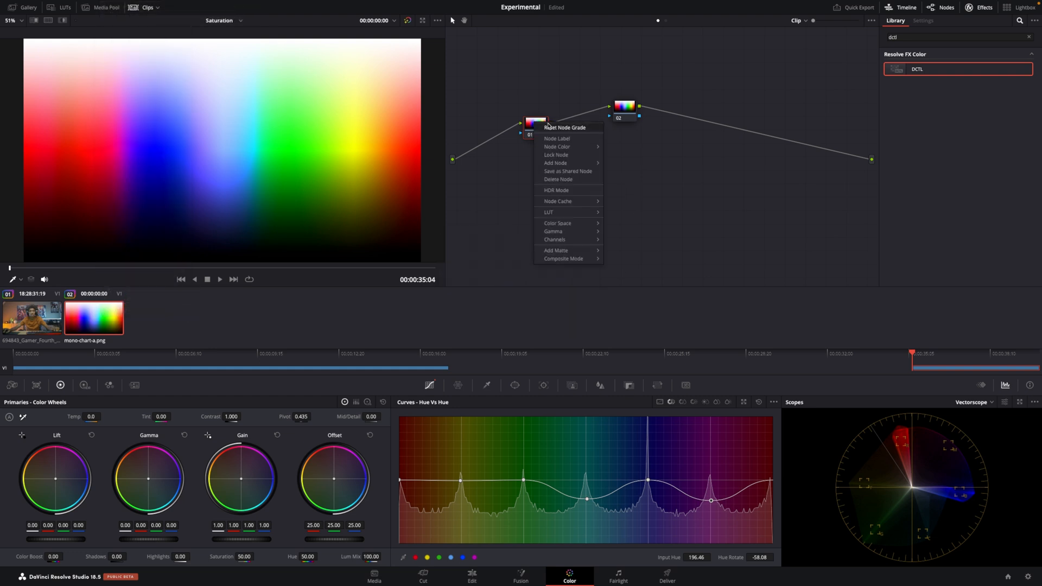
click(563, 127)
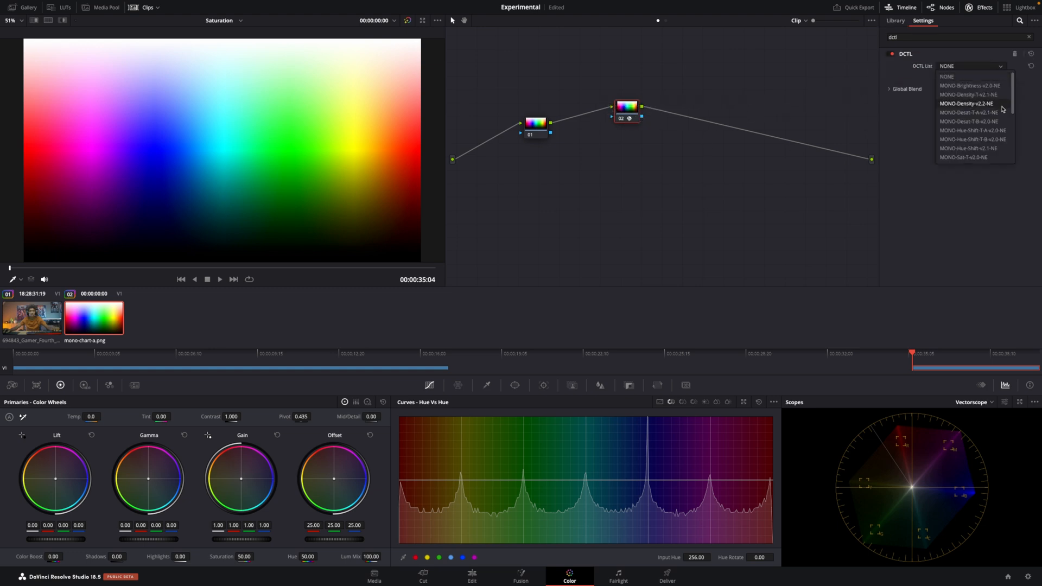
scroll(down, 3)
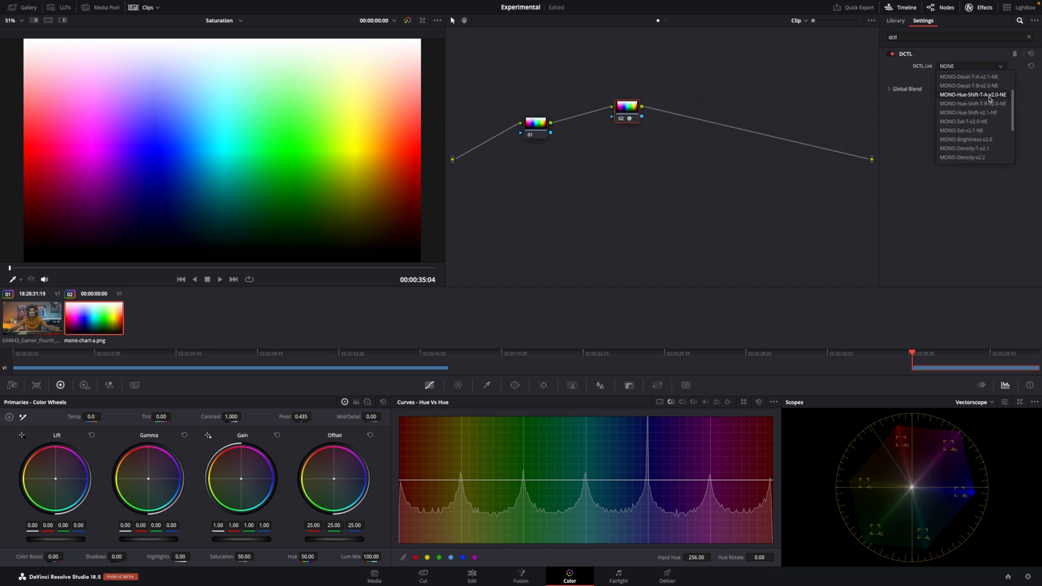
click(976, 95)
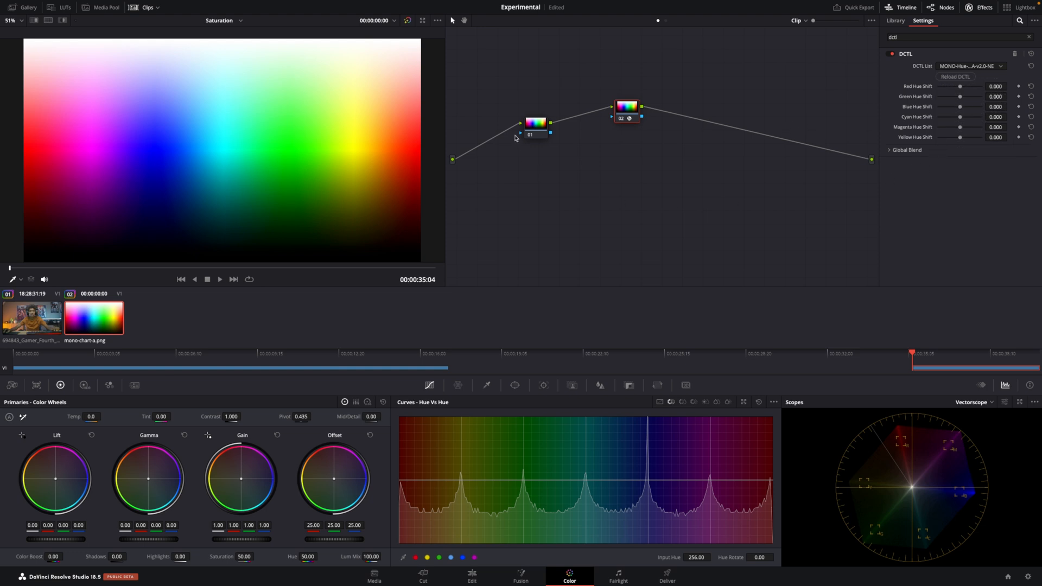
mouse_move(984, 487)
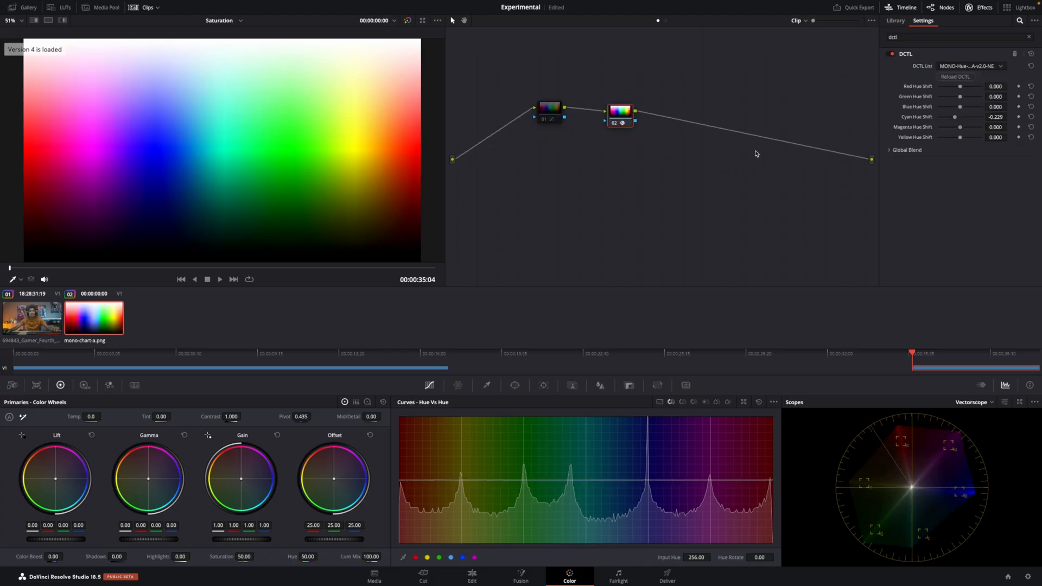
Toggle between the Hue vs Hue and DCTL hue-shift versions, then return to the gamer clip
click(895, 20)
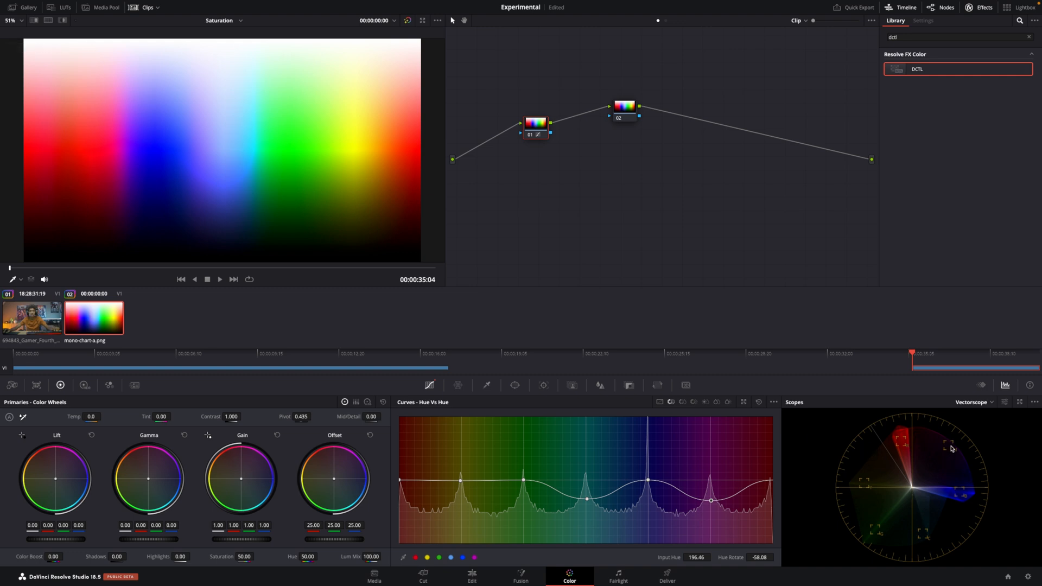
mouse_move(642, 111)
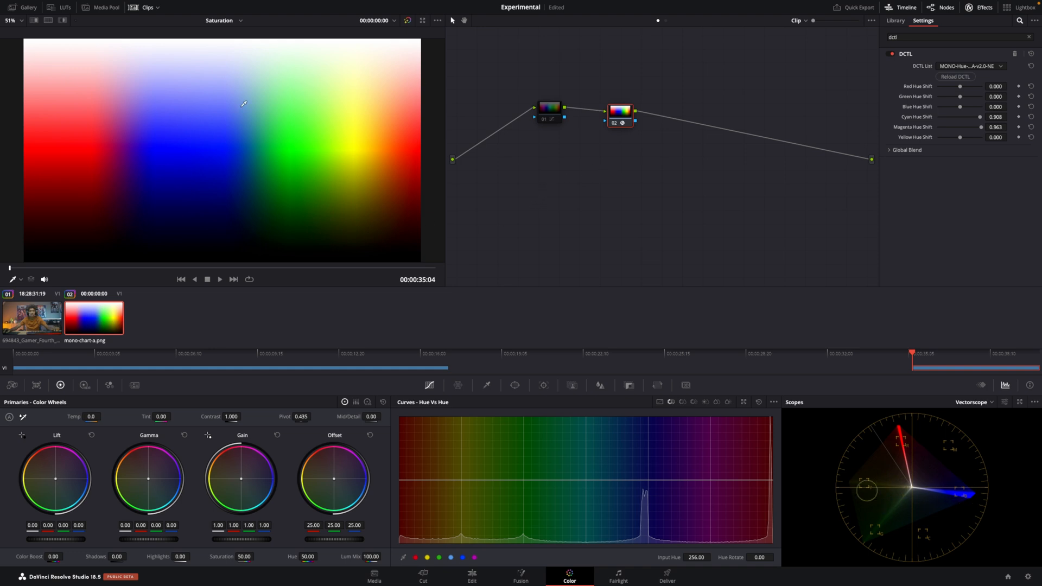
mouse_move(100, 170)
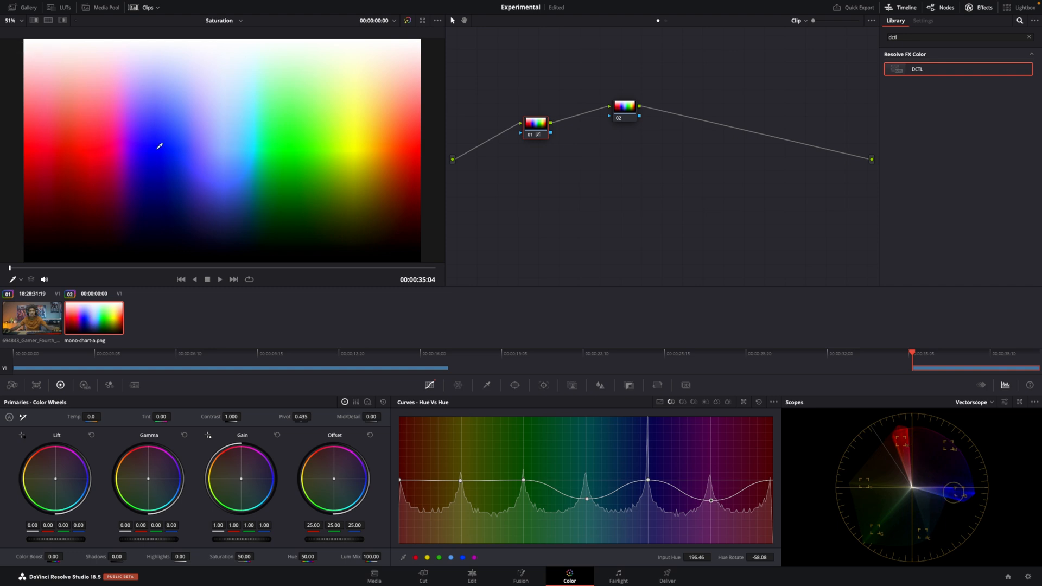
mouse_move(634, 507)
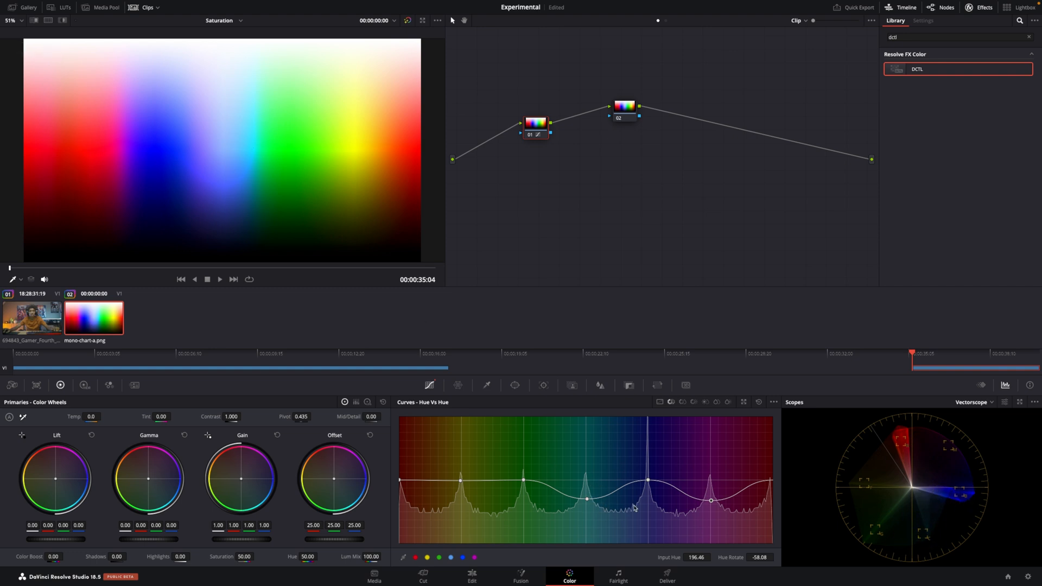
click(922, 21)
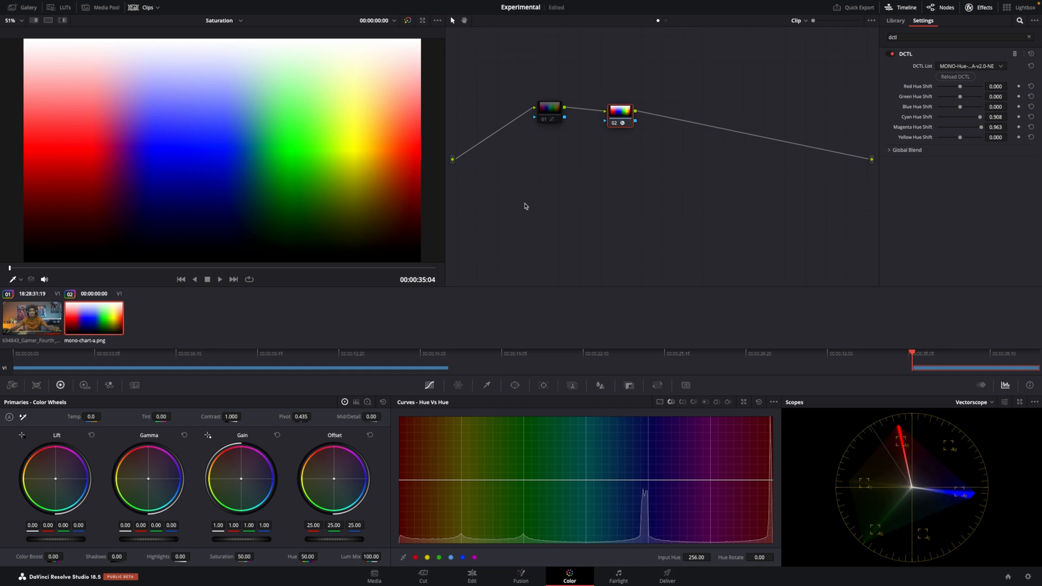
click(31, 318)
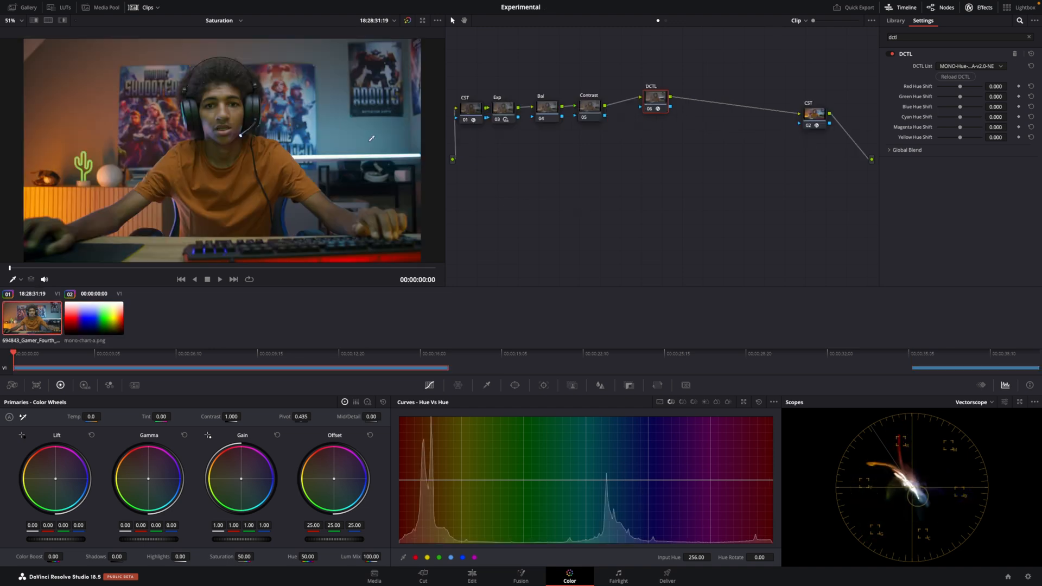